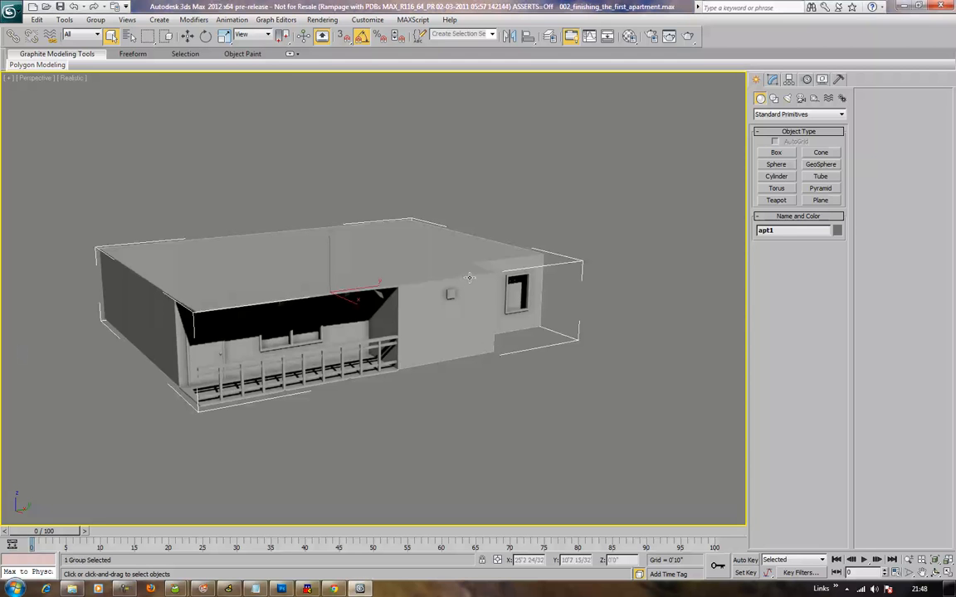
# - Render a production test image of the apartment from the roof's quad menu, then close it
pyautogui.moveTo(468, 279); pyautogui.dragTo(468, 276)
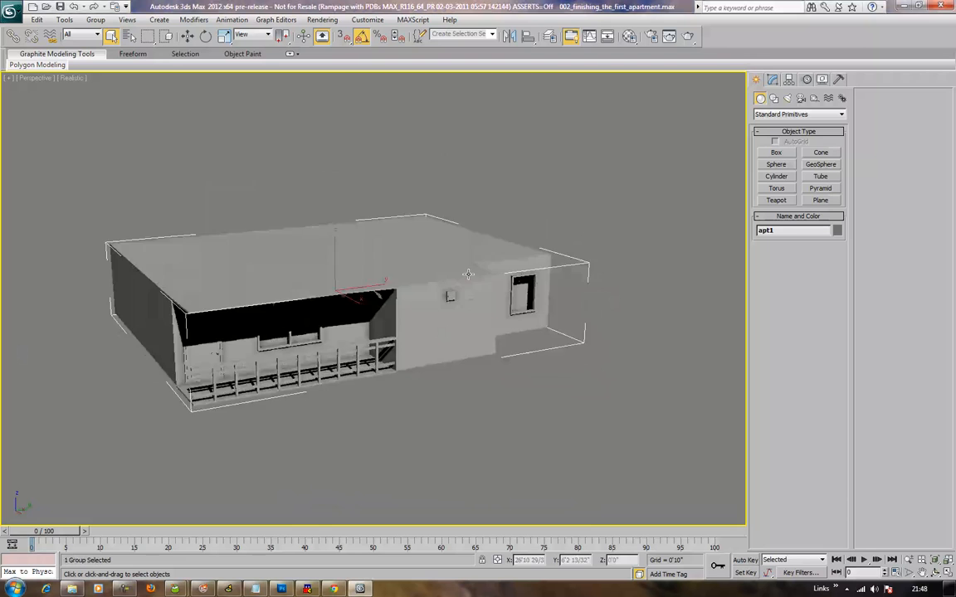
pyautogui.moveTo(468, 274); pyautogui.dragTo(481, 238)
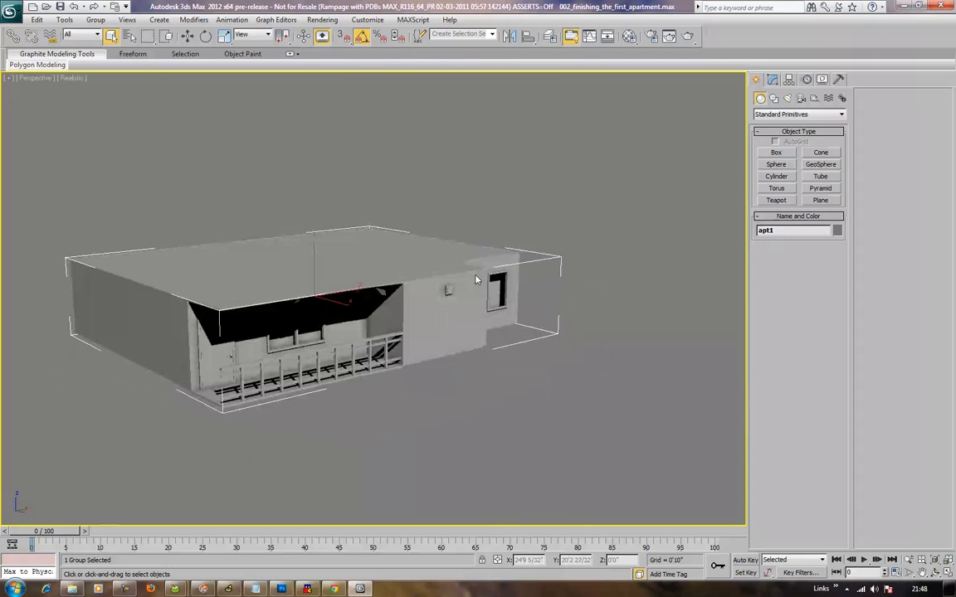
pyautogui.moveTo(477, 278); pyautogui.dragTo(511, 265)
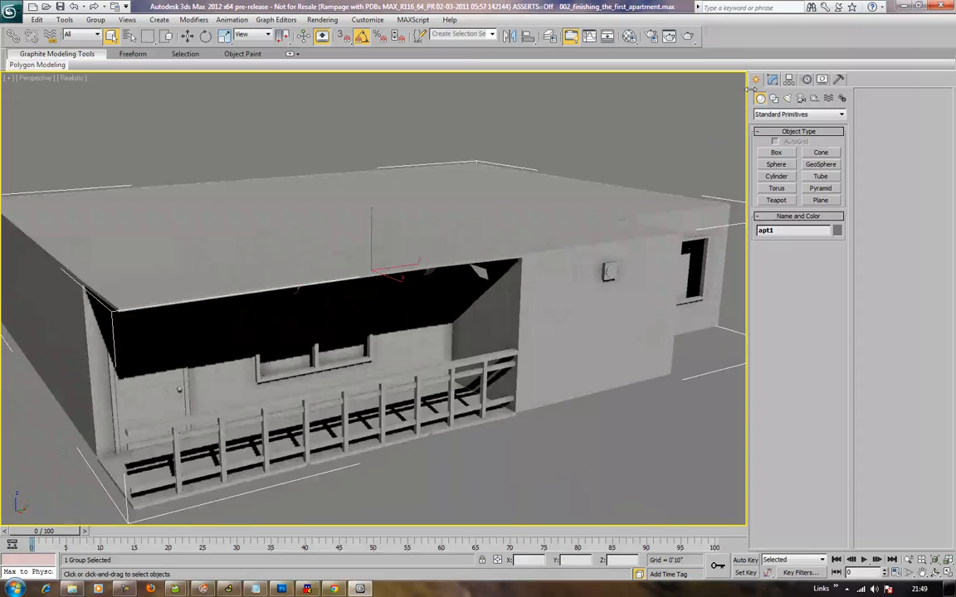
pyautogui.click(770, 79)
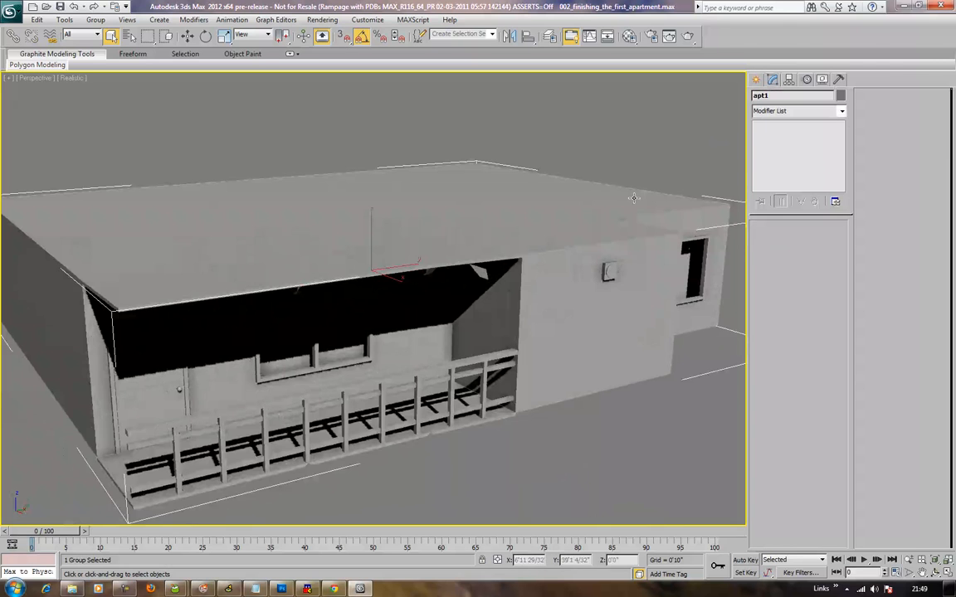
pyautogui.rightClick(634, 197)
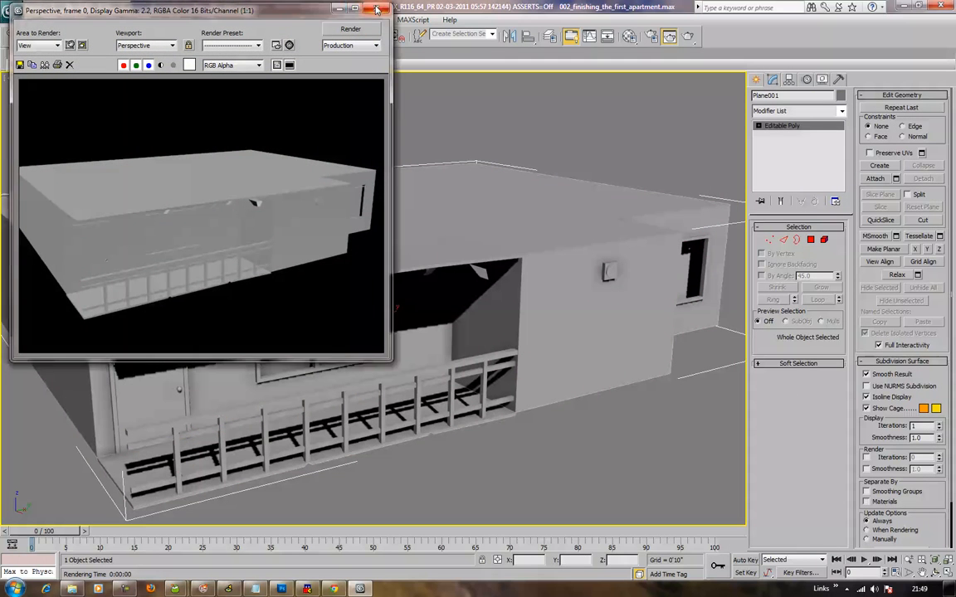
pyautogui.click(375, 10)
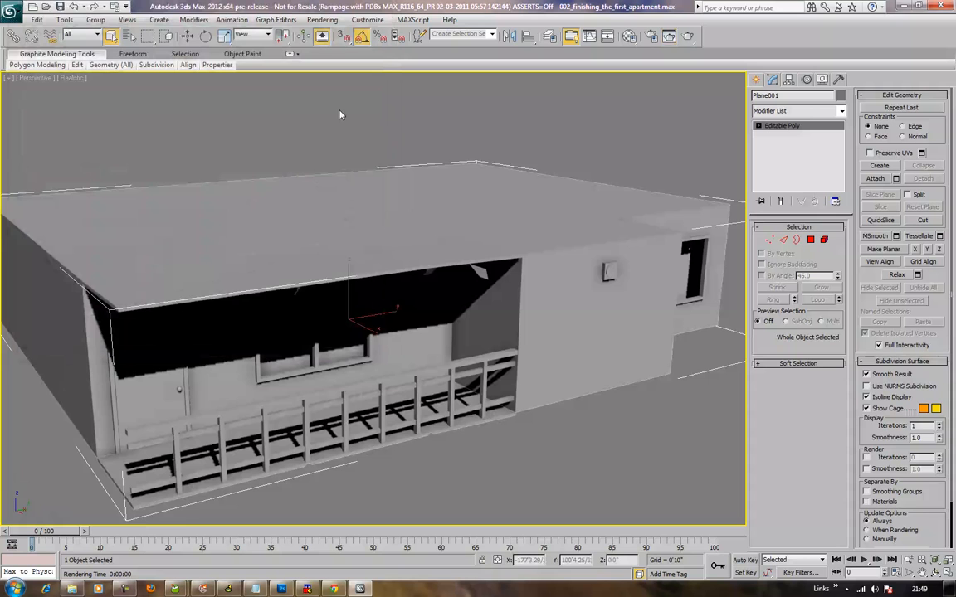
pyautogui.moveTo(229, 176)
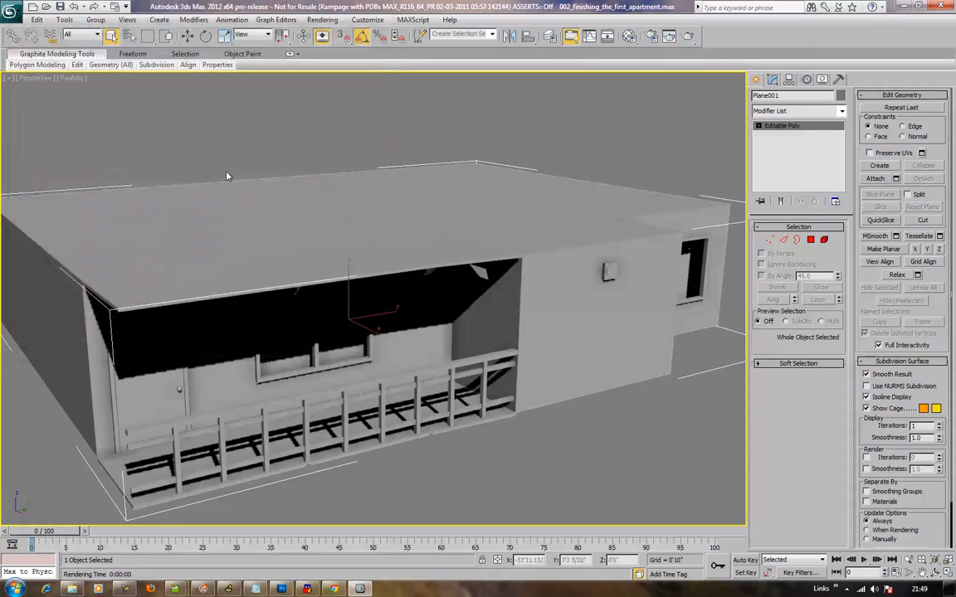
pyautogui.moveTo(222, 166)
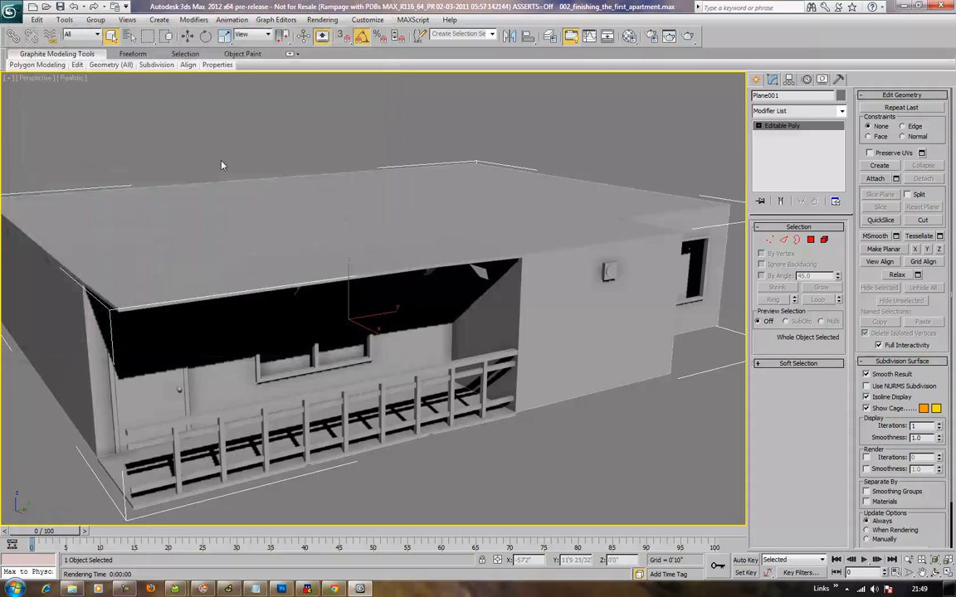
# - Assign mental ray Renderer as the production renderer in Render Setup
pyautogui.click(651, 37)
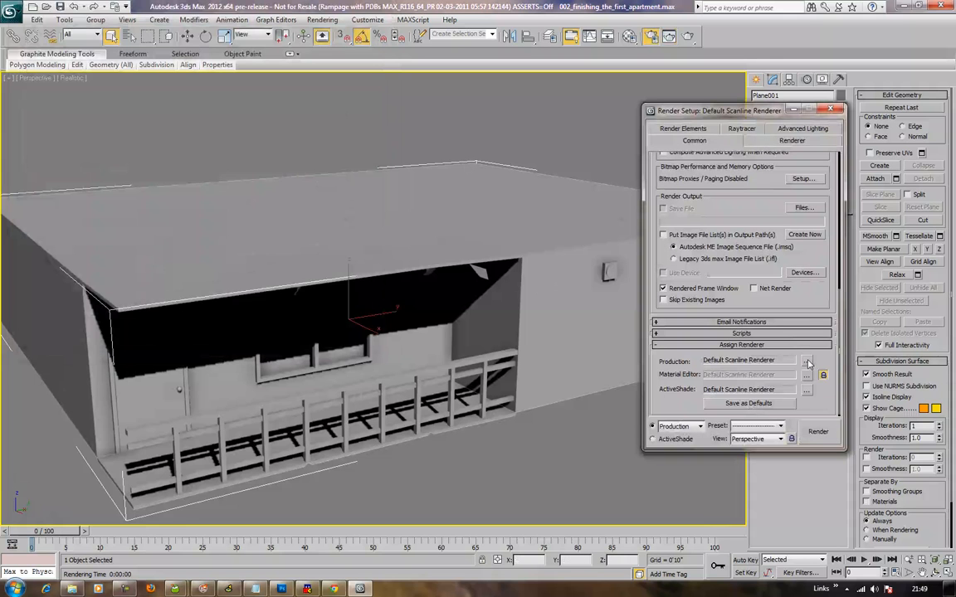
pyautogui.click(807, 360)
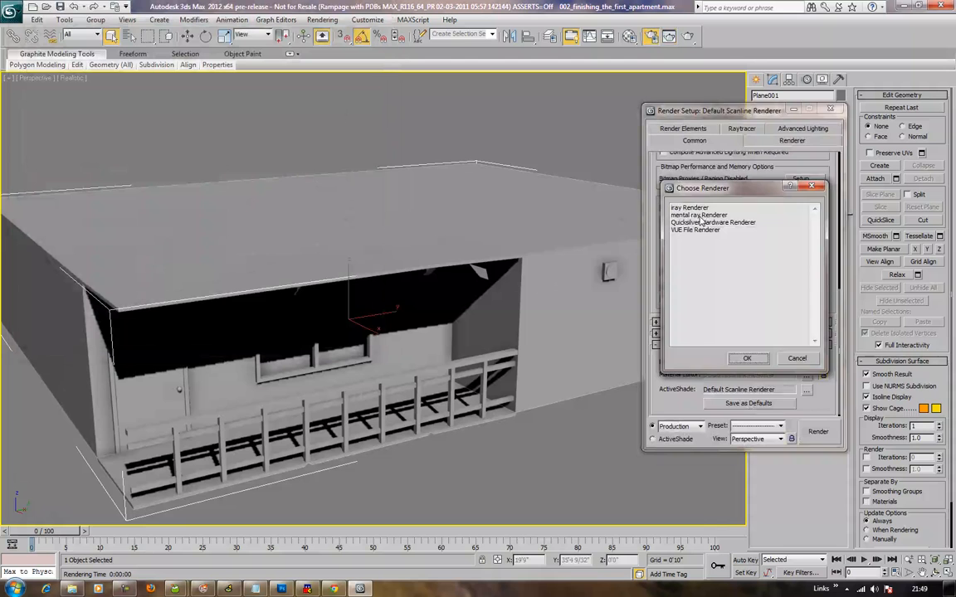
pyautogui.click(746, 358)
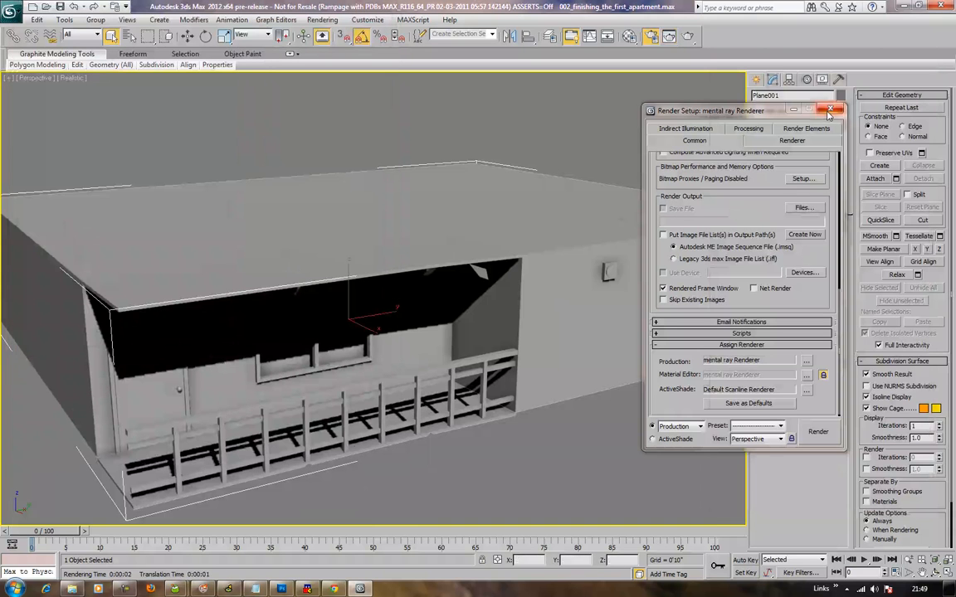
pyautogui.click(831, 109)
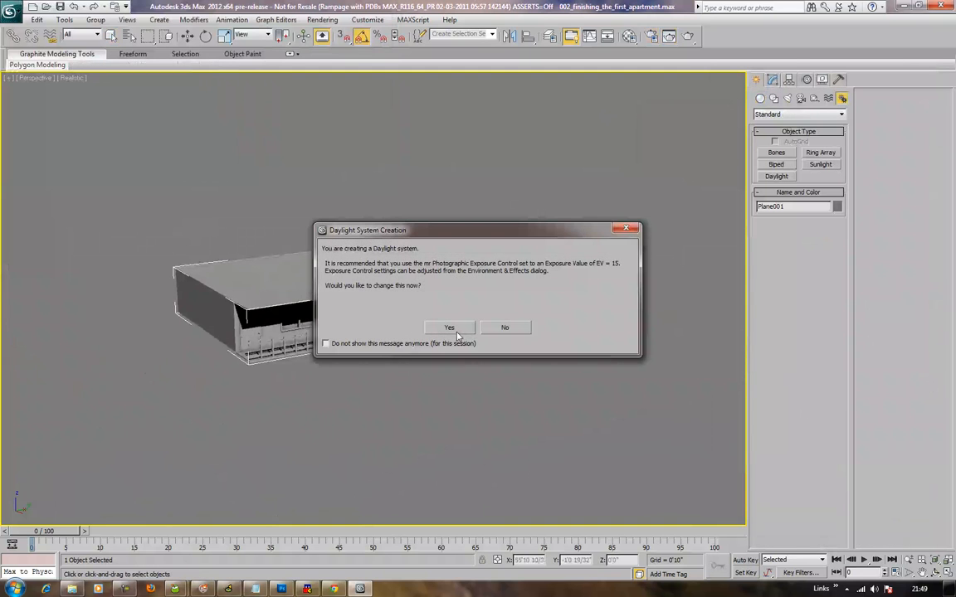
# - Accept photographic exposure control and place the daylight system's compass and sun in the viewport
pyautogui.click(505, 327)
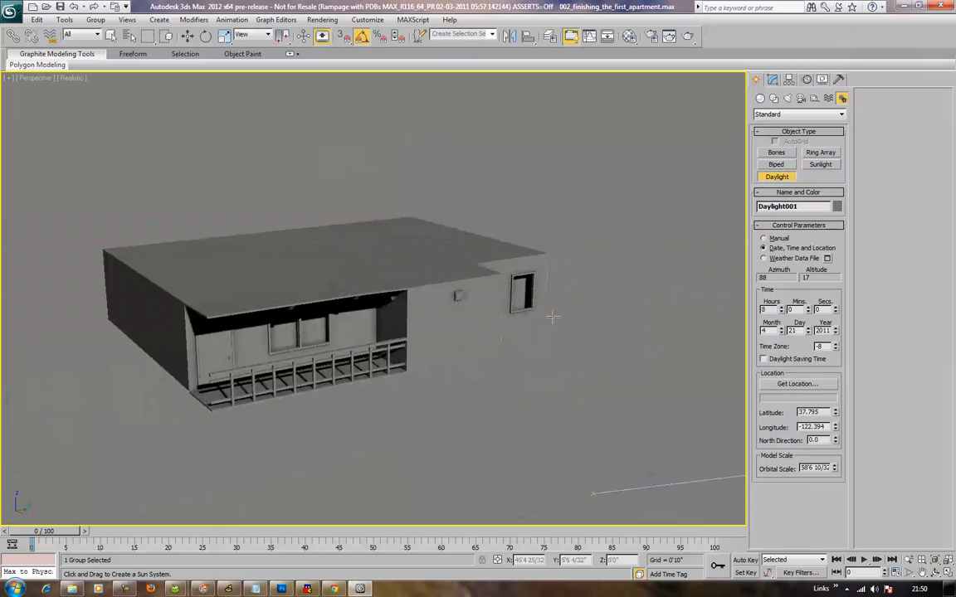
pyautogui.click(330, 279)
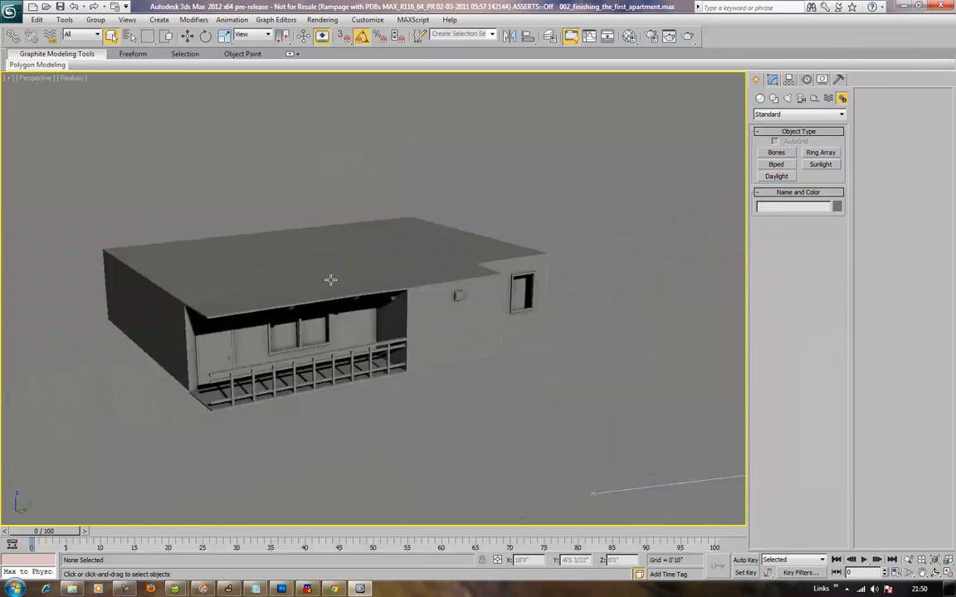
# - Set the environment background to light blue, check it in a preview render, and bring up the Material Editor
pyautogui.click(669, 35)
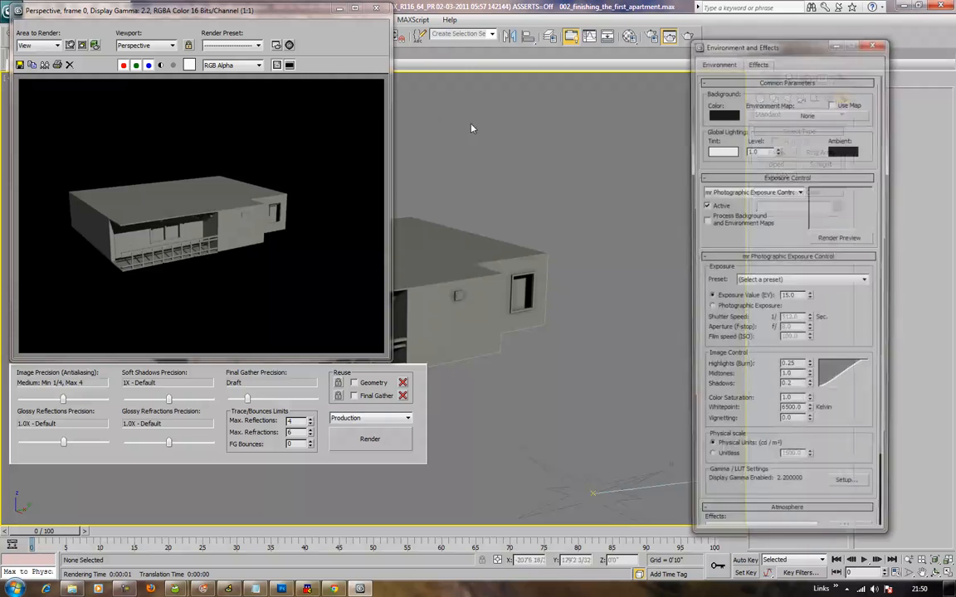
pyautogui.click(724, 114)
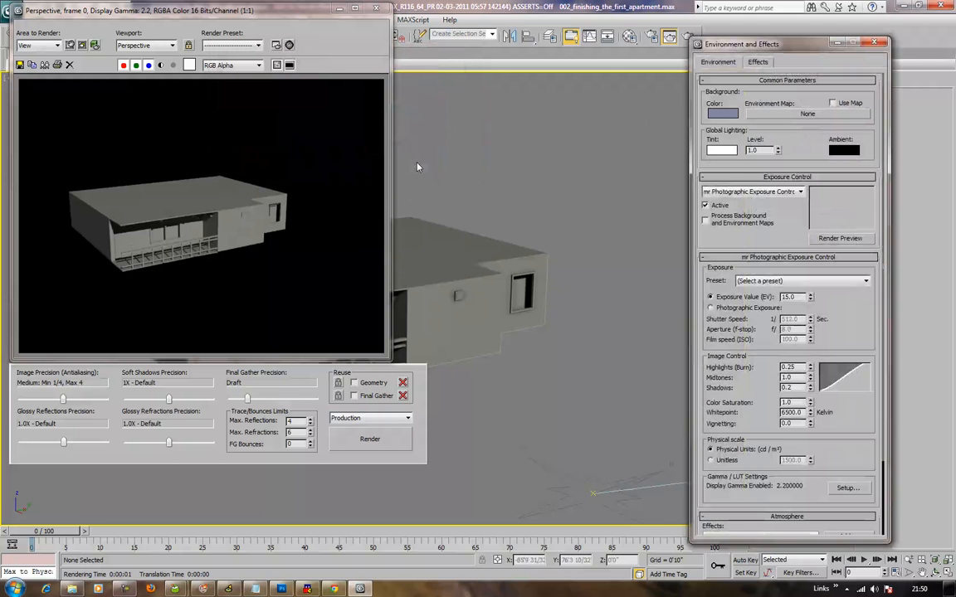
pyautogui.click(370, 439)
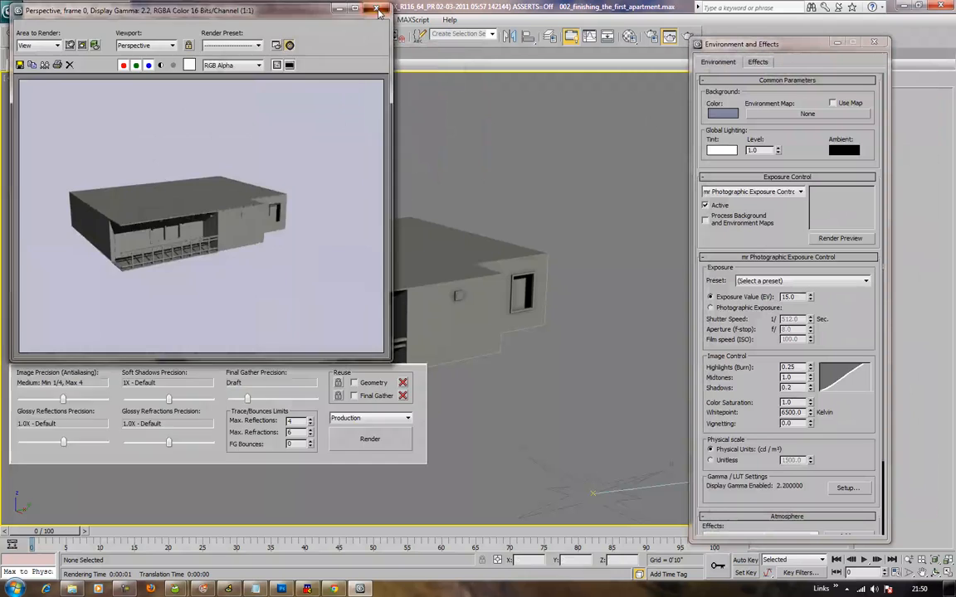
pyautogui.click(377, 10)
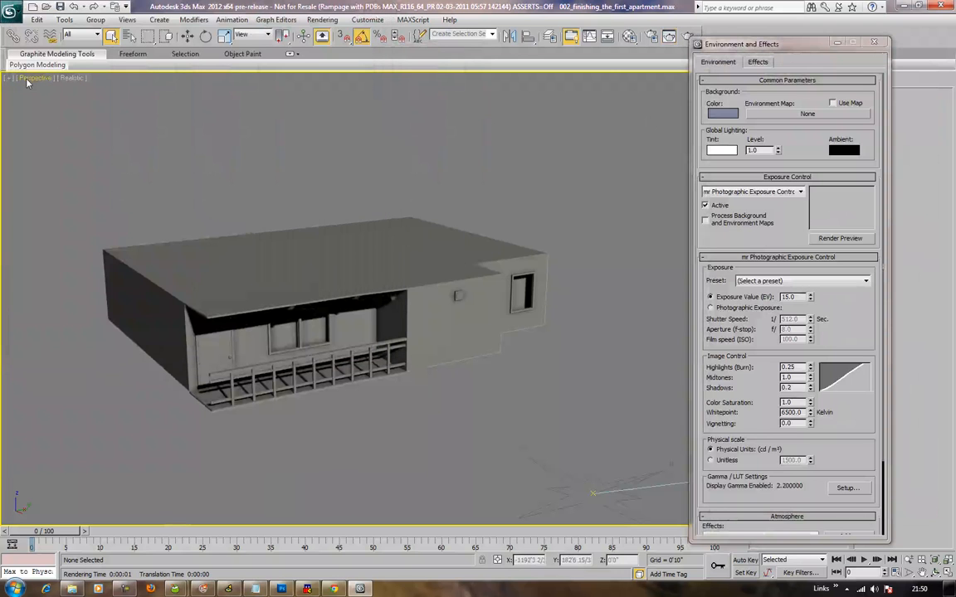
pyautogui.click(37, 78)
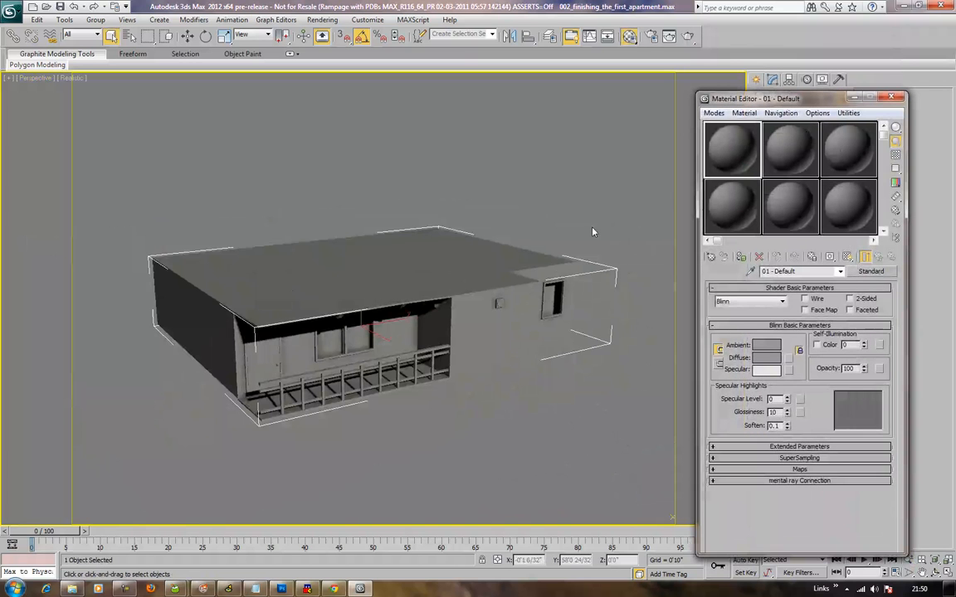
# - Switch to material sample slot 02 and close the new test render of the apartment
pyautogui.click(789, 149)
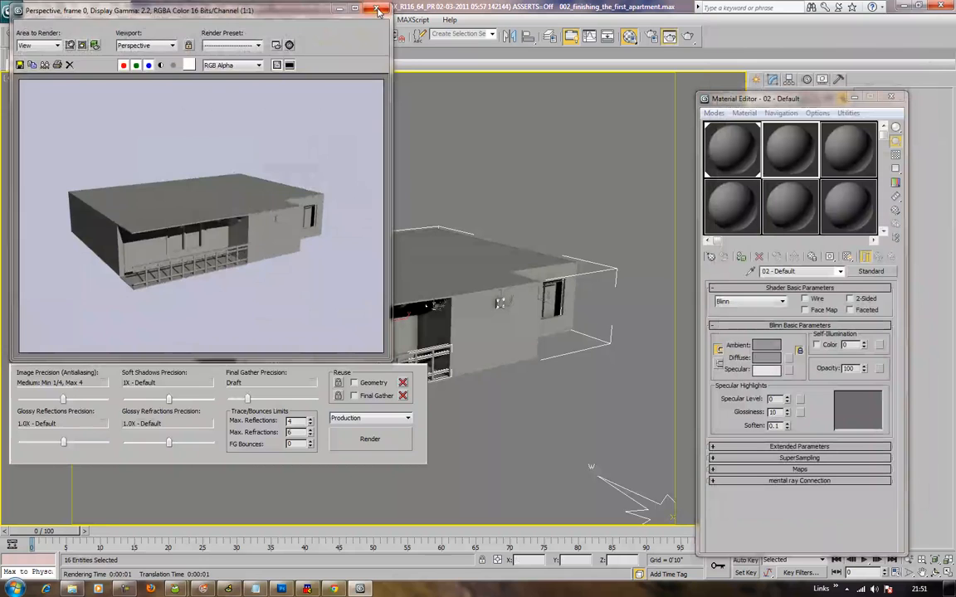
pyautogui.click(377, 10)
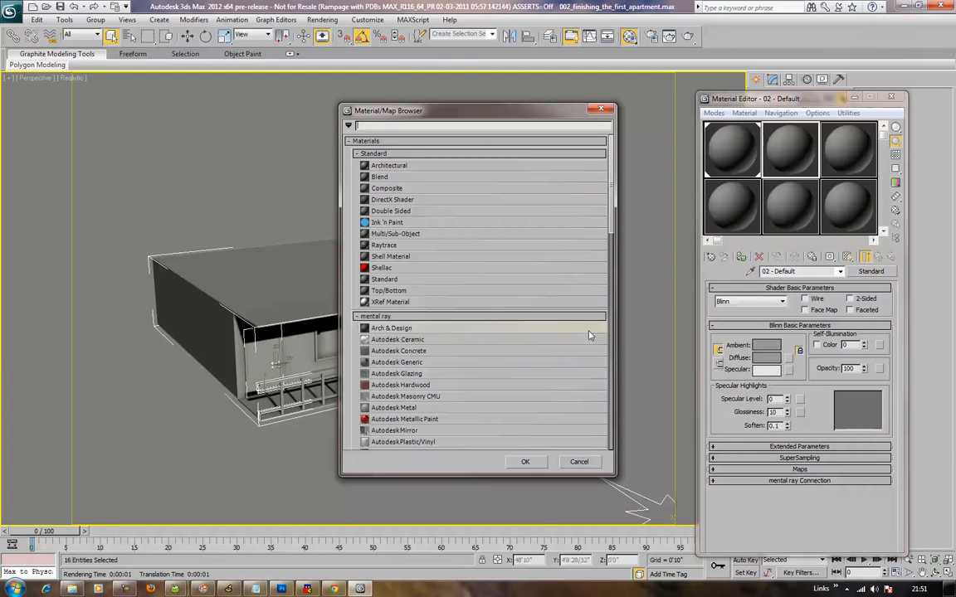
# - Set the wall paint colour to a lighter blue in the colour picker
pyautogui.scroll(-3)
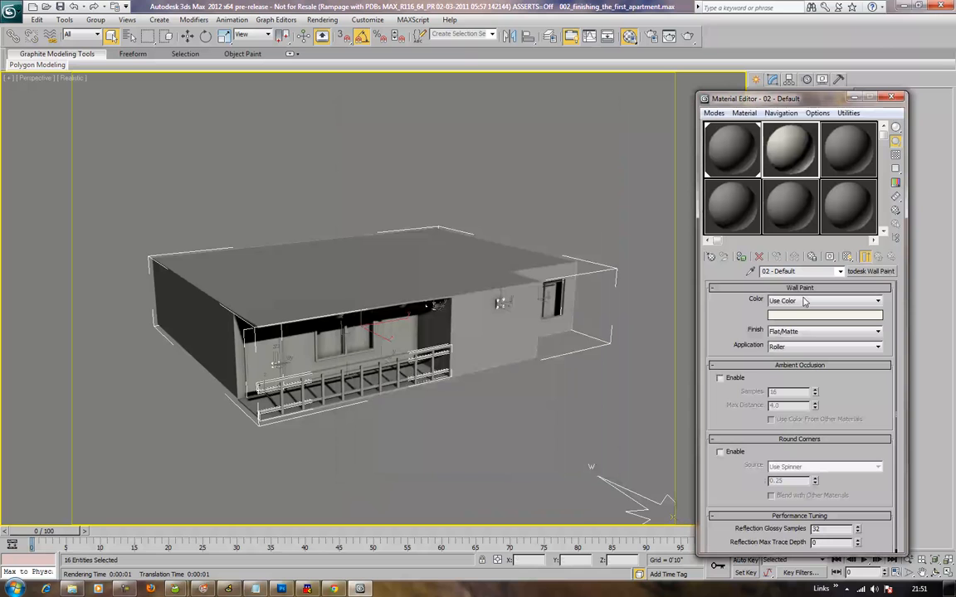
pyautogui.click(821, 301)
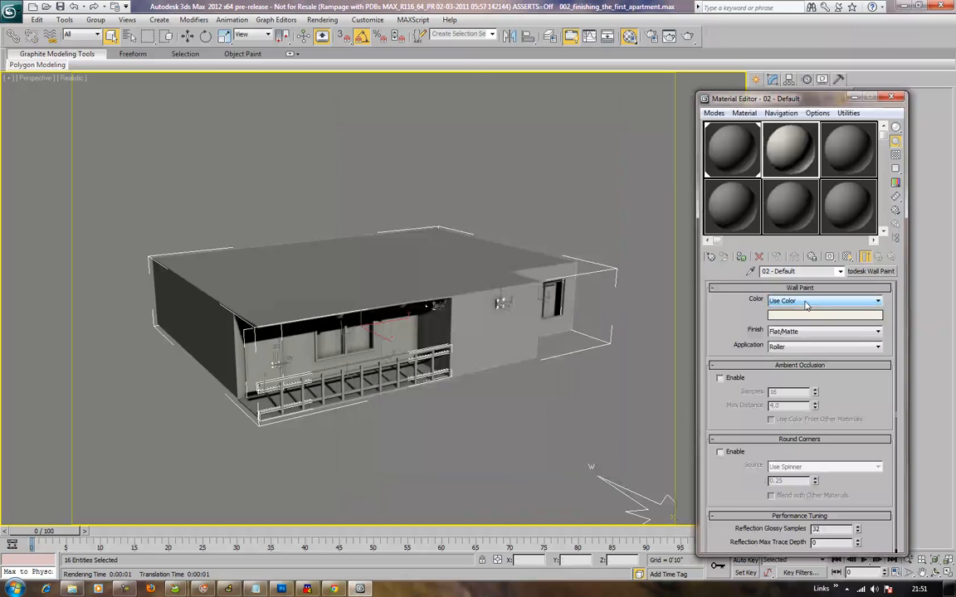
pyautogui.click(823, 313)
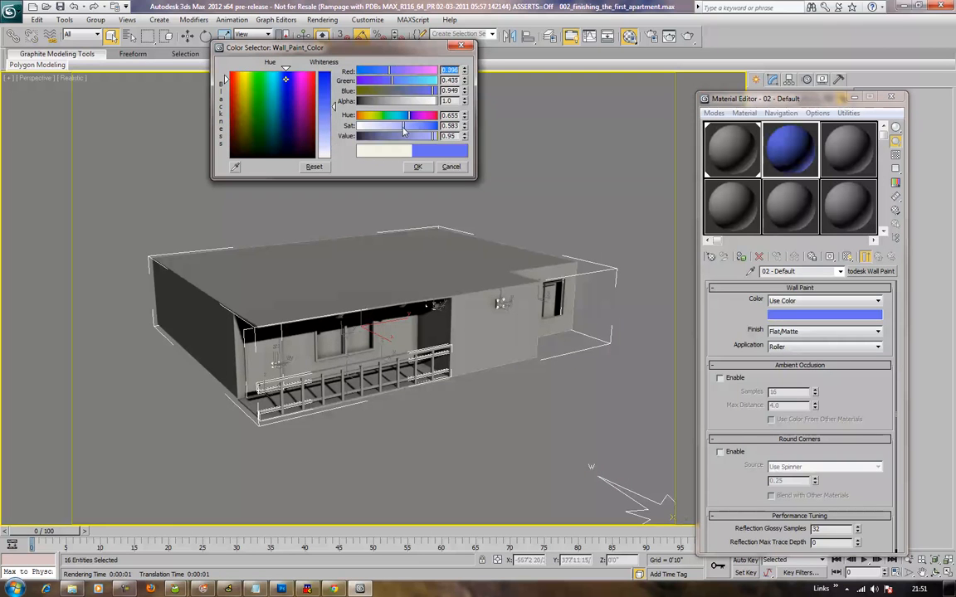
pyautogui.moveTo(402, 126); pyautogui.dragTo(382, 126)
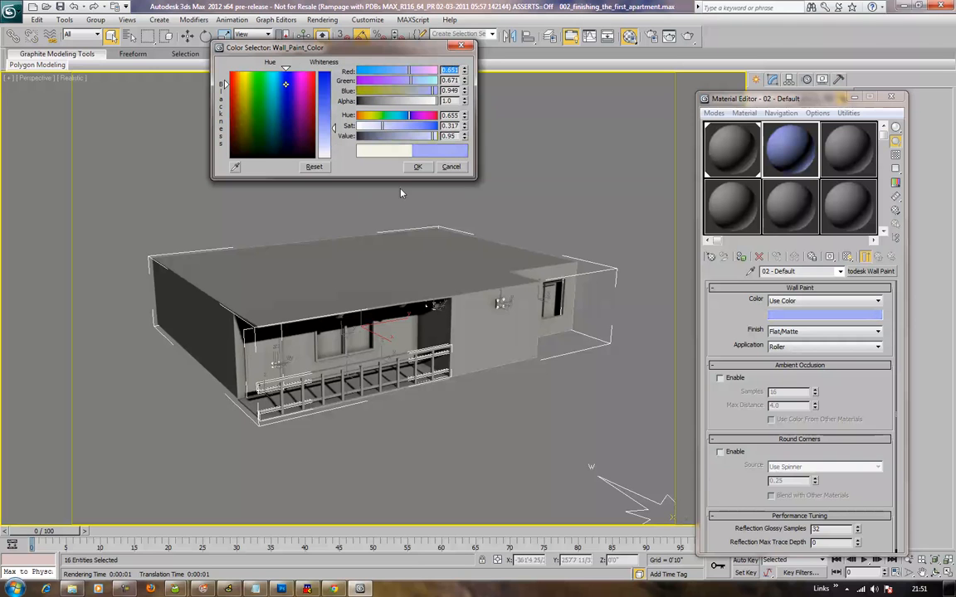
pyautogui.click(418, 166)
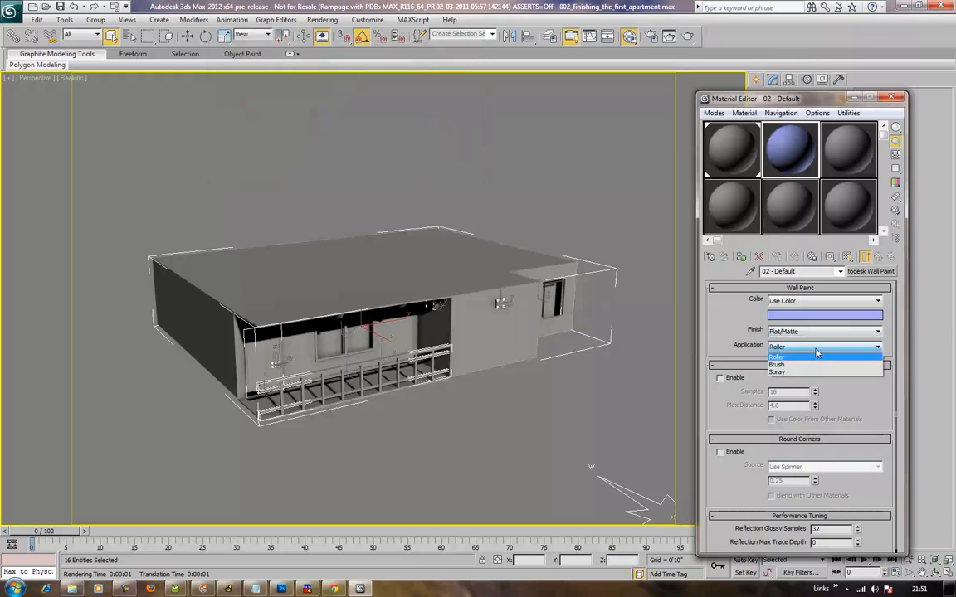
# - Make the paint spray-applied with ambient occlusion and assign it to the selected apartment parts
pyautogui.click(777, 372)
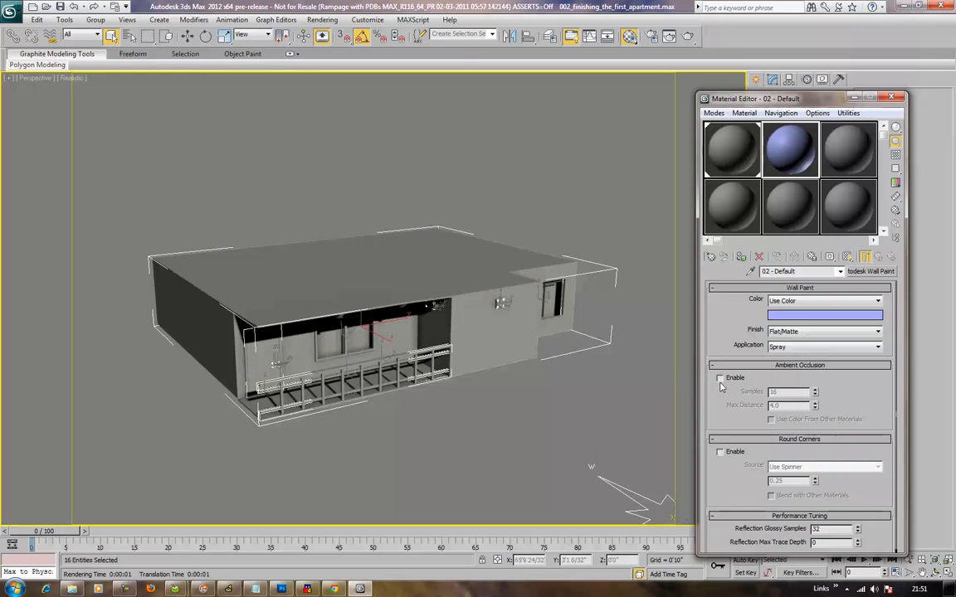
pyautogui.click(720, 378)
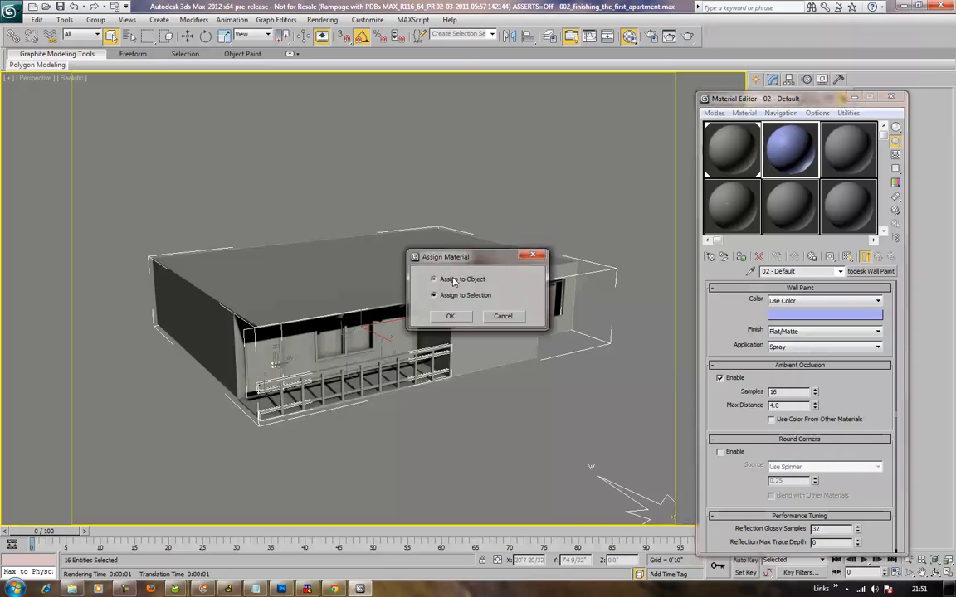
pyautogui.click(449, 316)
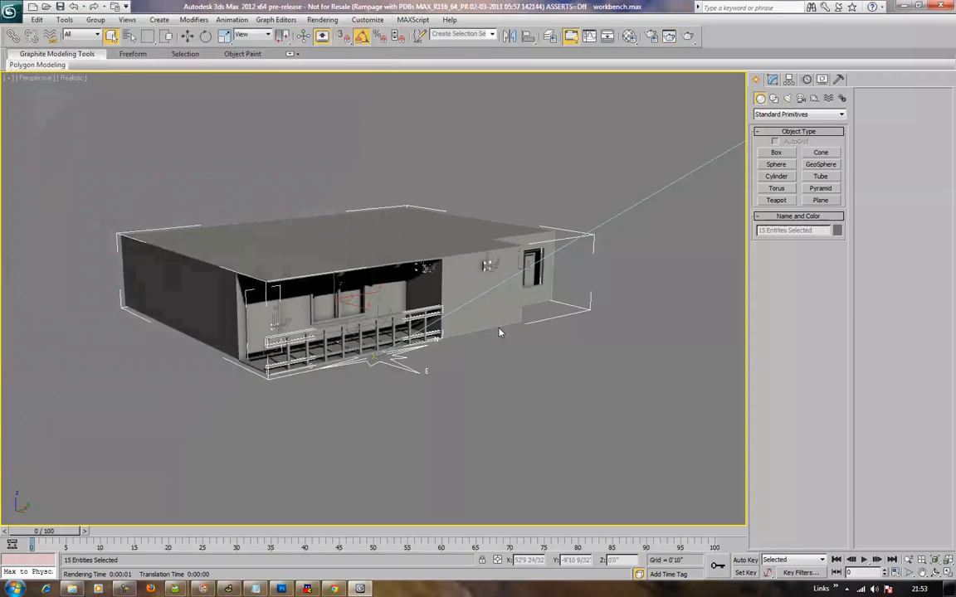
# - Start a new material and scroll the browser down to the mental ray Autodesk Wall Paint type
pyautogui.click(631, 36)
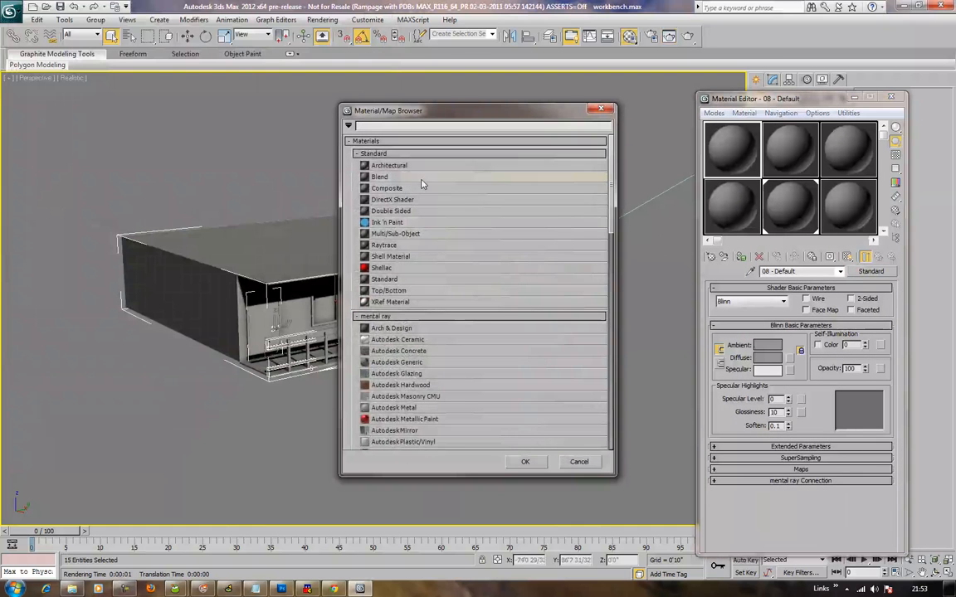
pyautogui.scroll(-3)
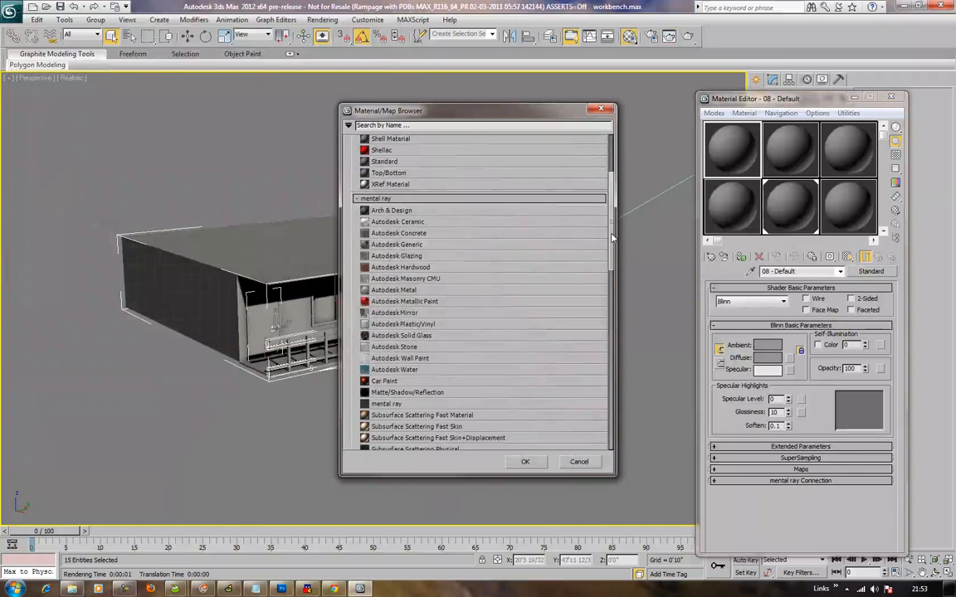
pyautogui.scroll(-3)
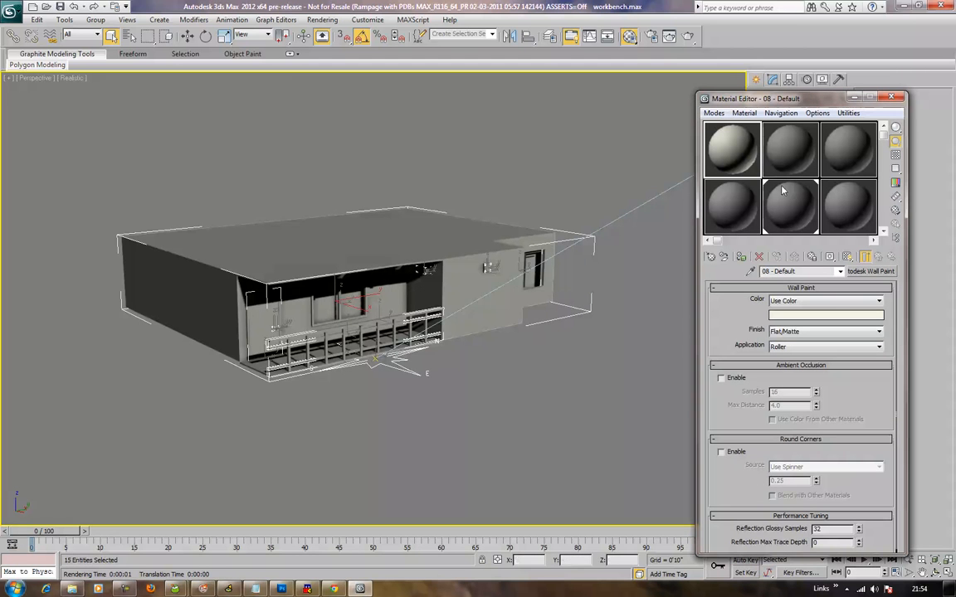
# - Give the wall paint a light blue colour and assign it to the selected building parts
pyautogui.click(823, 315)
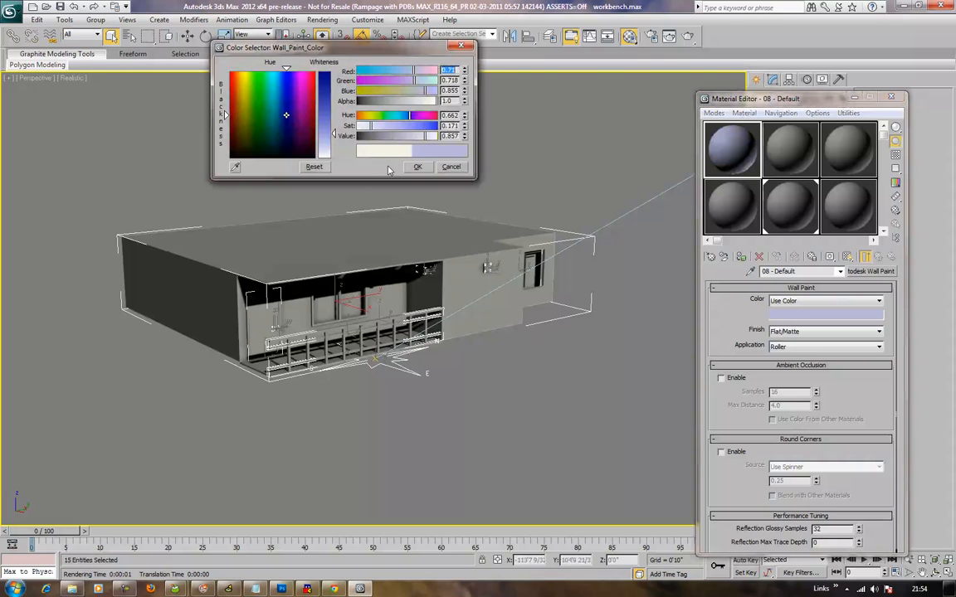
pyautogui.click(419, 166)
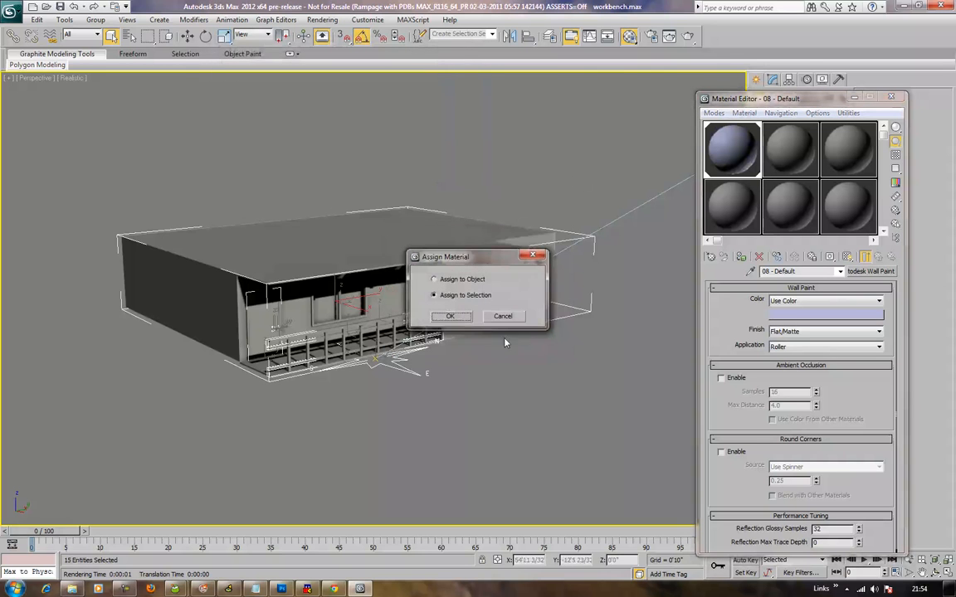
pyautogui.click(450, 315)
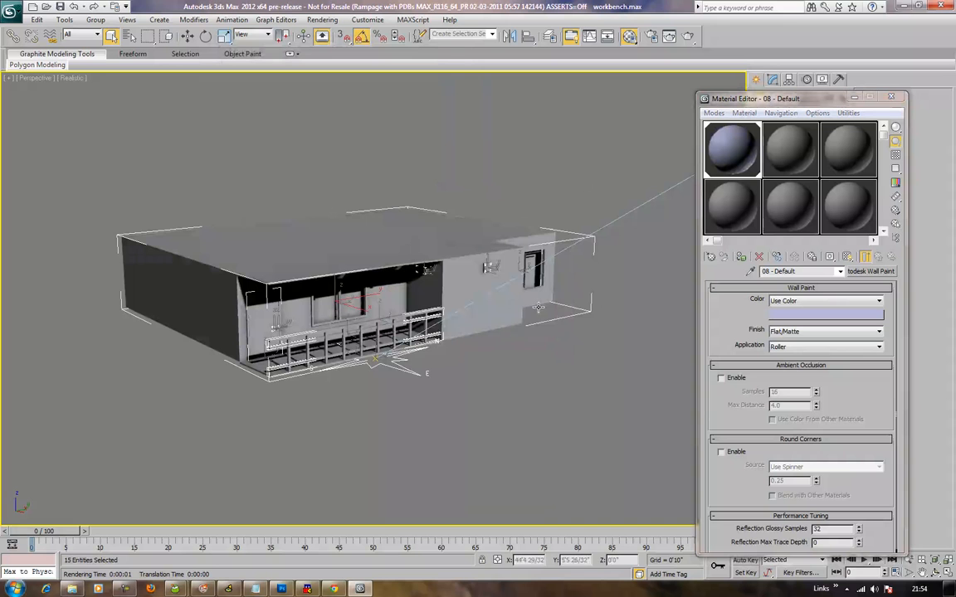
pyautogui.click(534, 358)
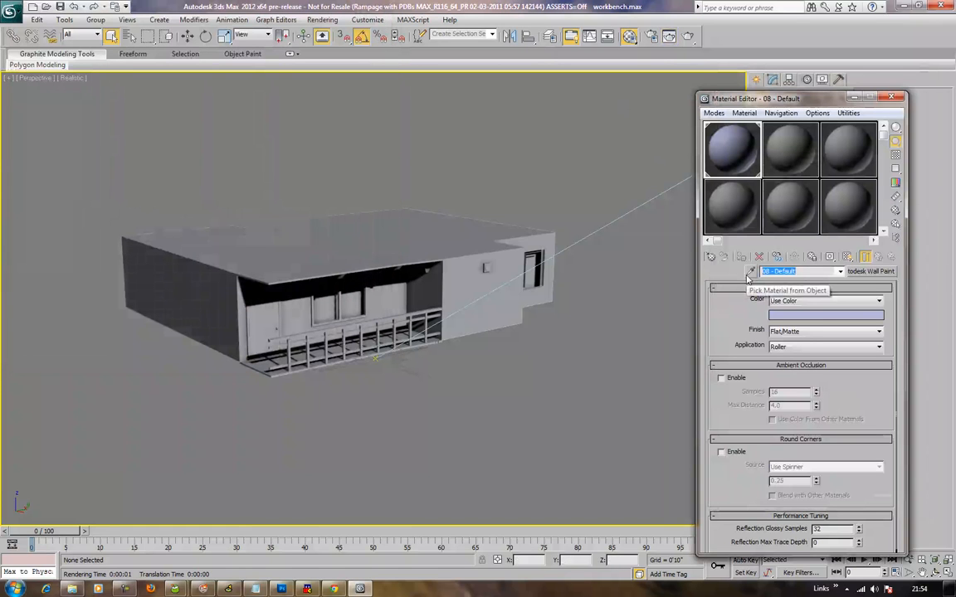
# - Name the materials 'light blue p' and 'white p', making the second a gloss Autodesk Wall Paint with ambient occlusion
pyautogui.write('light blue p')
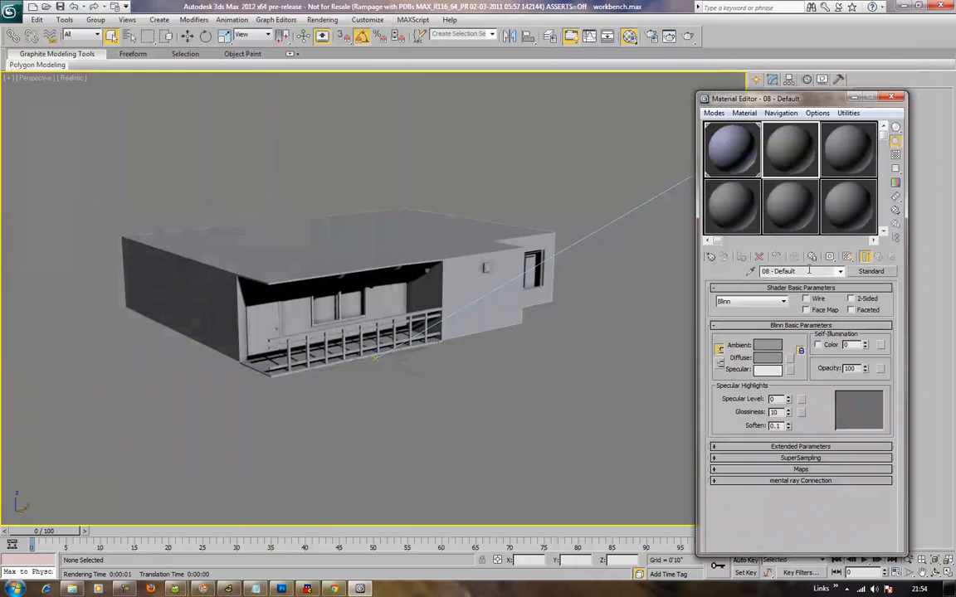
pyautogui.write('white paint')
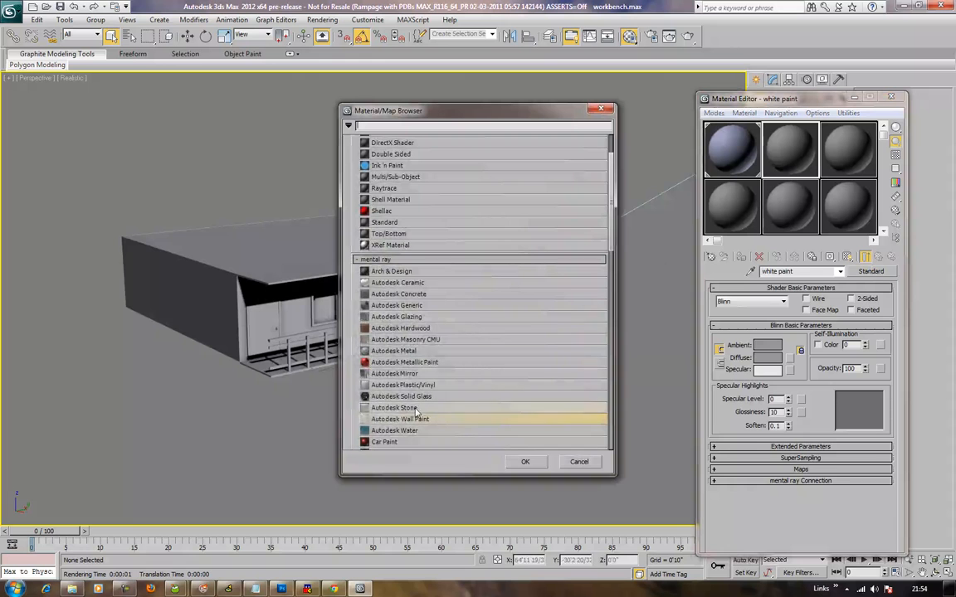
pyautogui.doubleClick(399, 418)
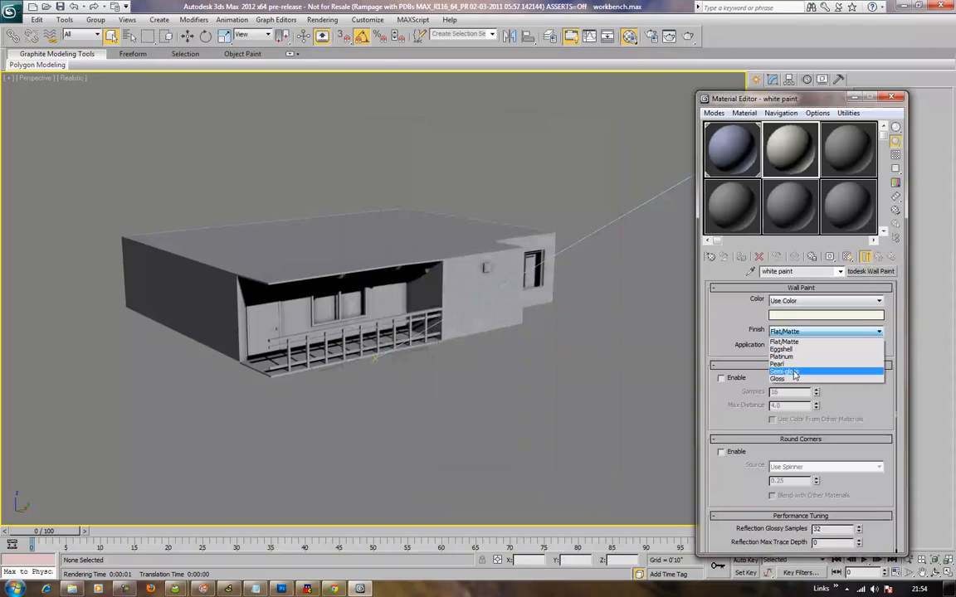
pyautogui.click(776, 379)
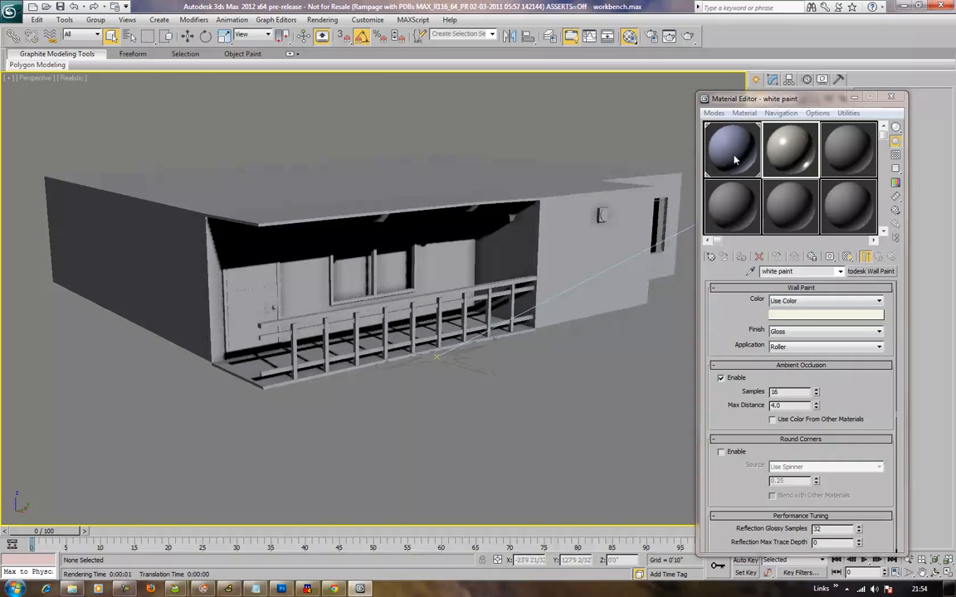
pyautogui.click(880, 347)
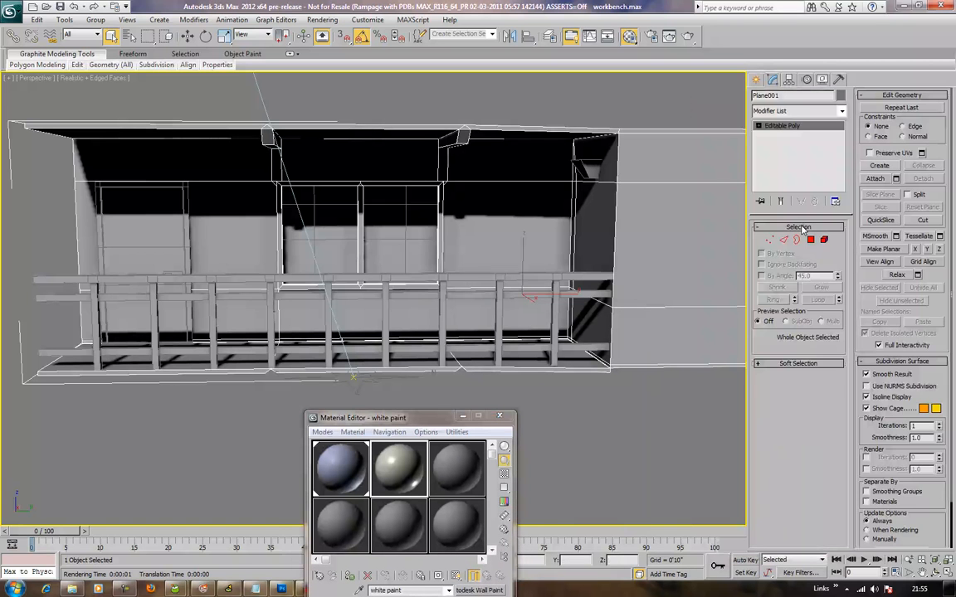
# - Enter polygon sub-object level on the porch mesh and select faces to work on
pyautogui.click(810, 239)
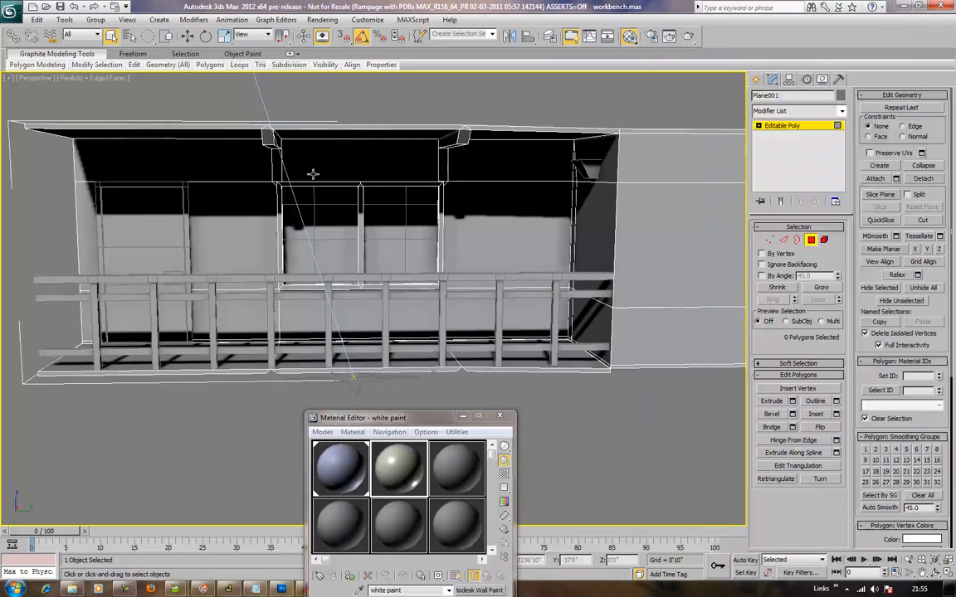
pyautogui.click(166, 158)
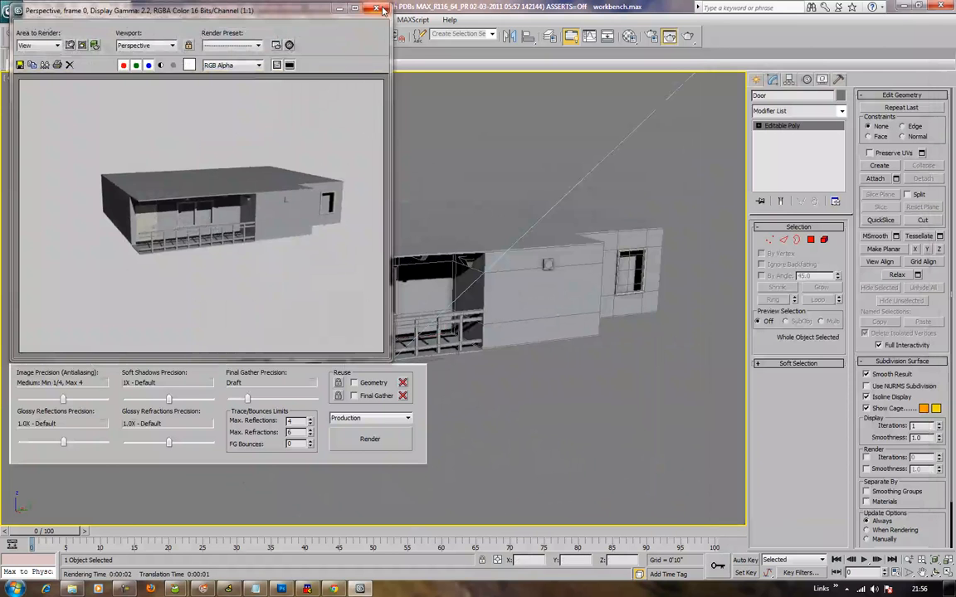
# - Create an Arch & Design material 'plastic white' from the Glossy Plastic template after closing the render preview
pyautogui.click(383, 10)
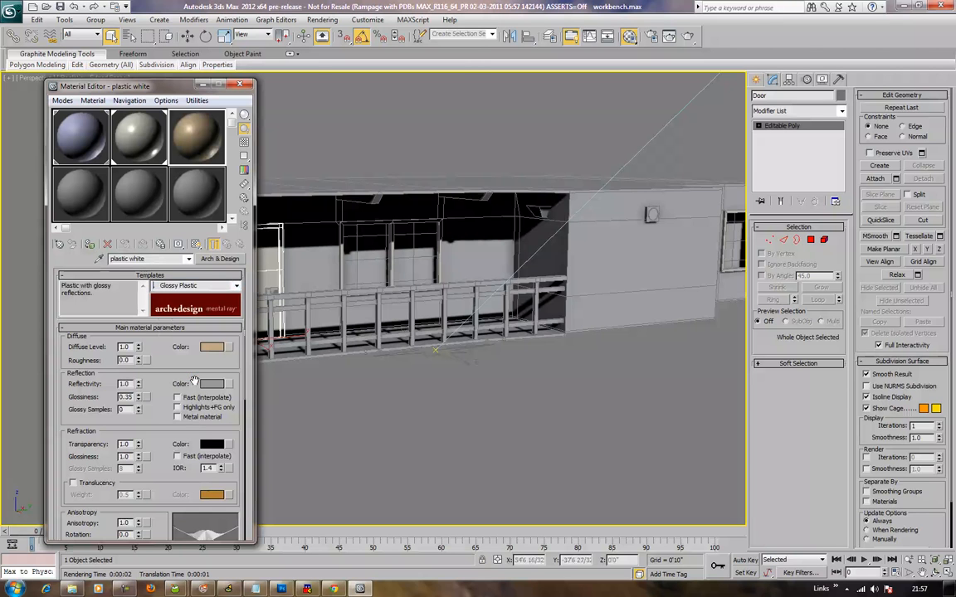
pyautogui.click(212, 347)
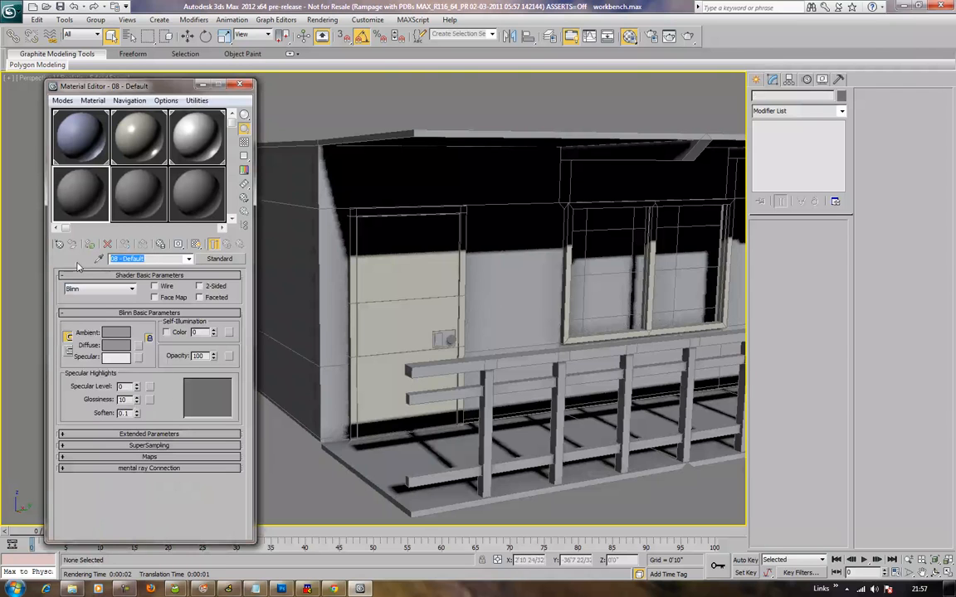
# - Name a material 'metals', base it on the Brushed Metal template, and give it a light red diffuse colour
pyautogui.write('metals')
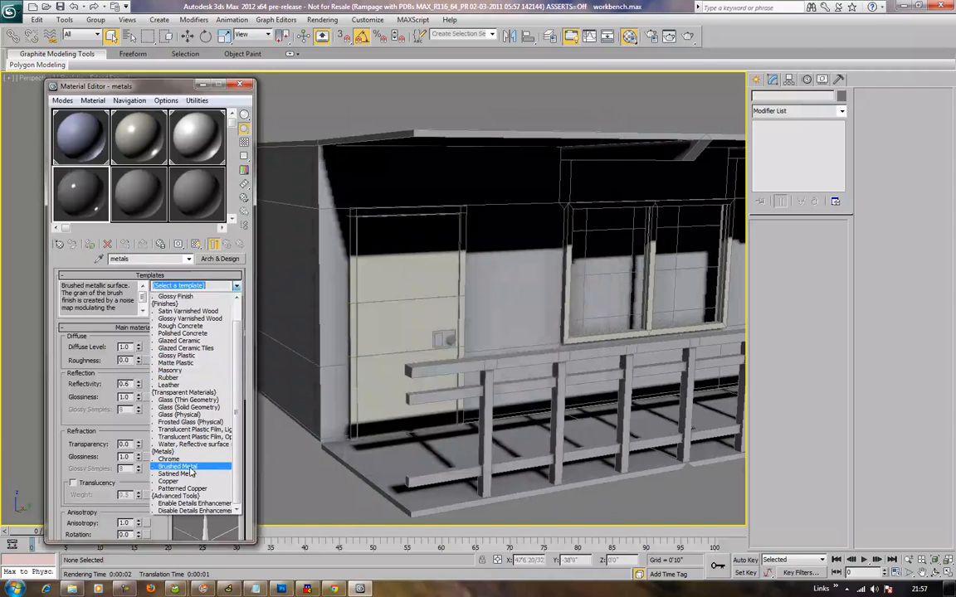
pyautogui.click(177, 464)
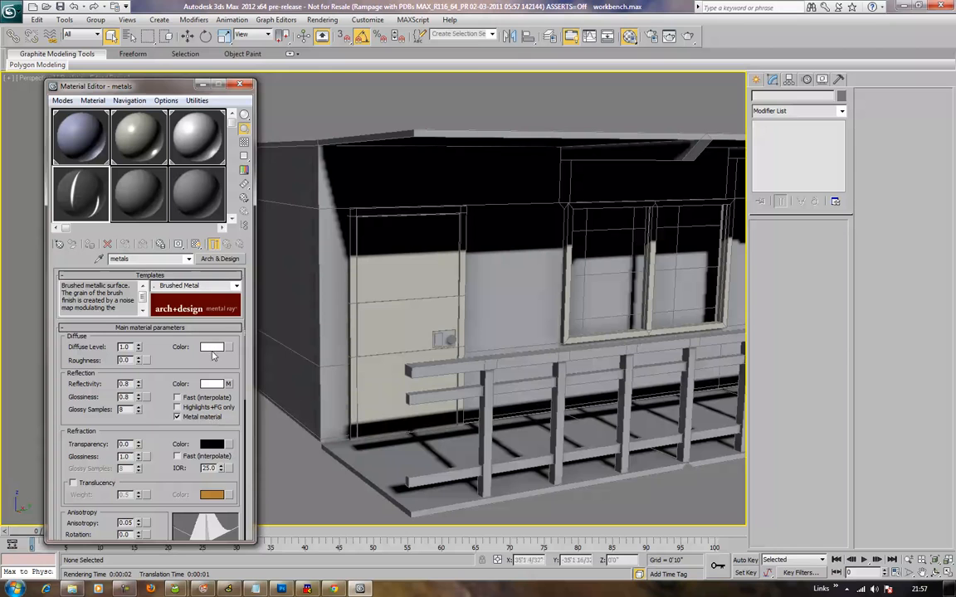
pyautogui.click(212, 346)
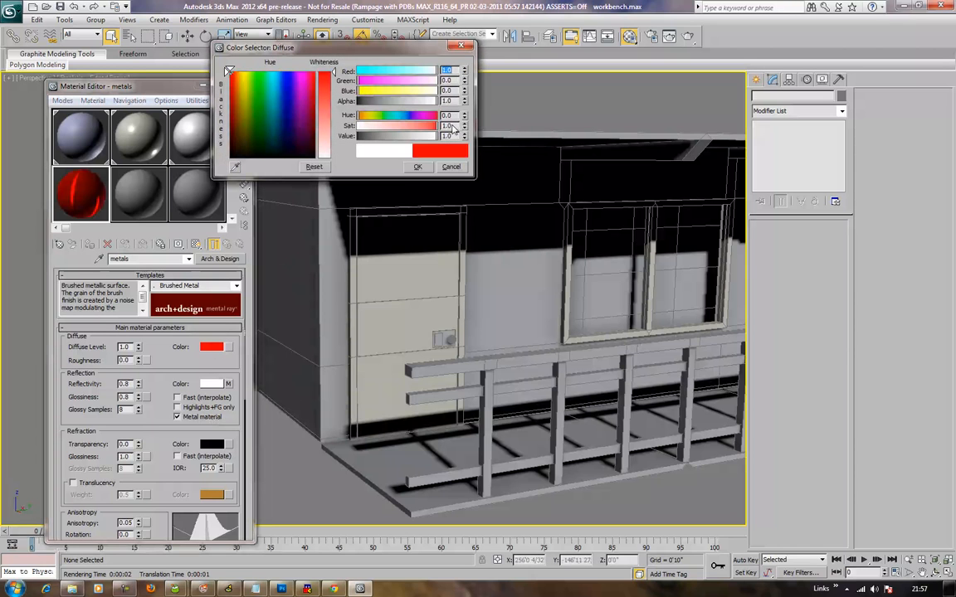
pyautogui.moveTo(431, 126); pyautogui.dragTo(402, 126)
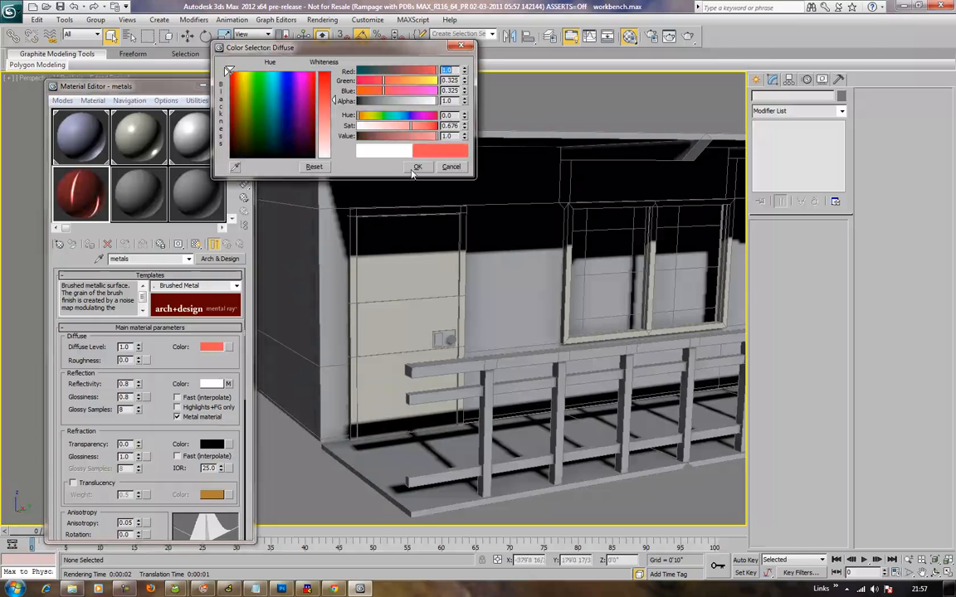
pyautogui.click(418, 166)
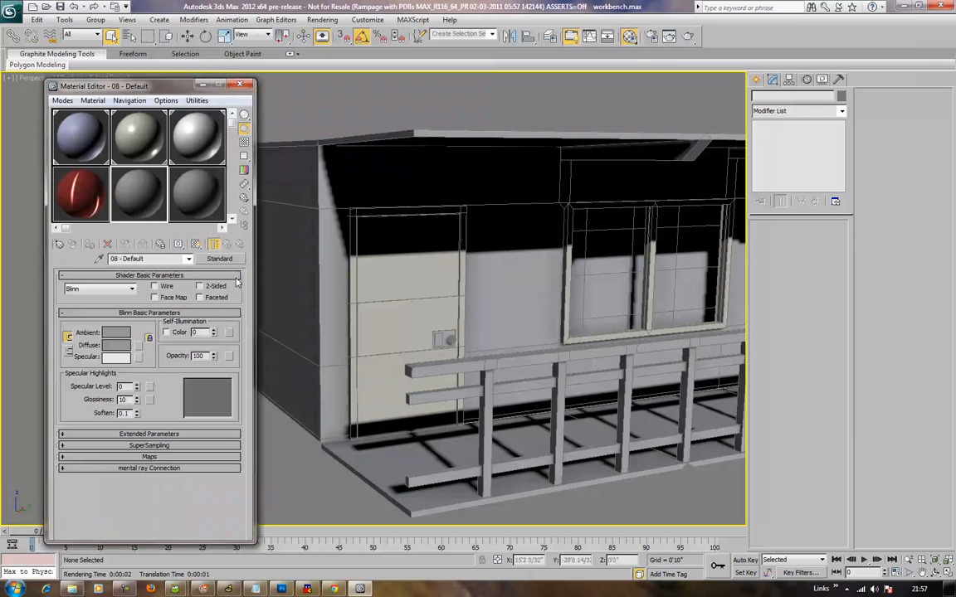
# - Make an Autodesk Metal material of semi-polished aluminium and assign it to the door
pyautogui.click(219, 259)
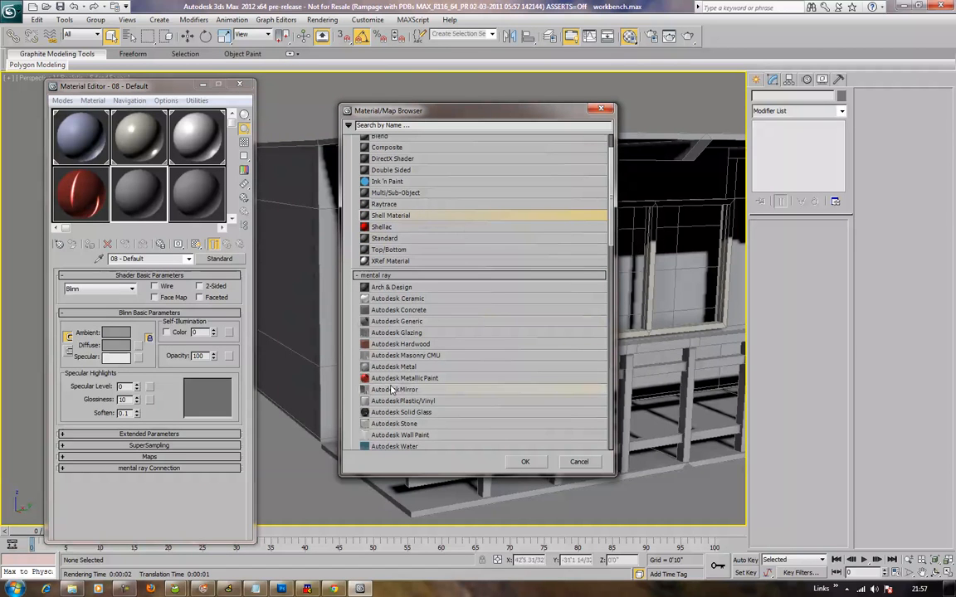
pyautogui.click(525, 462)
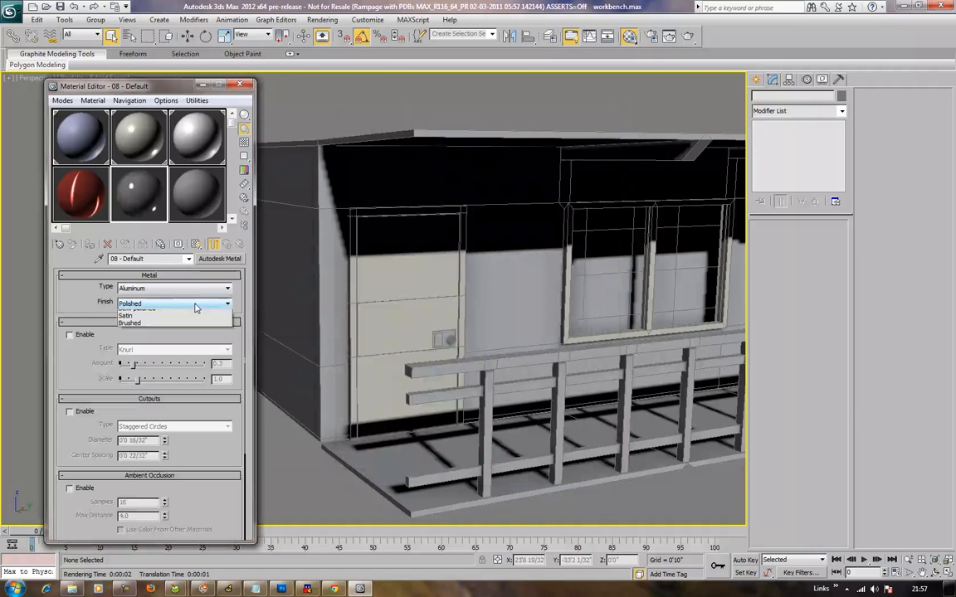
pyautogui.click(137, 309)
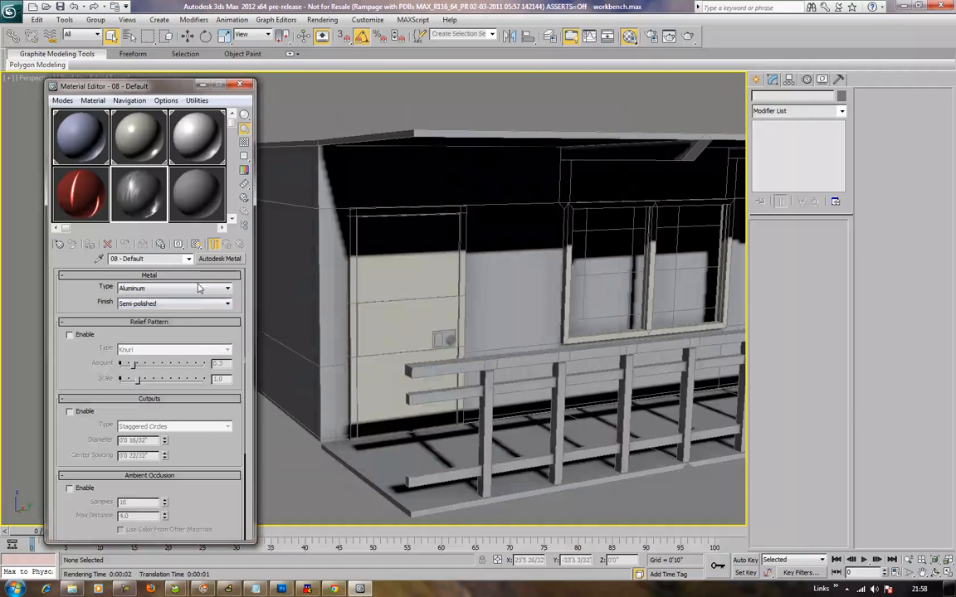
pyautogui.click(140, 196)
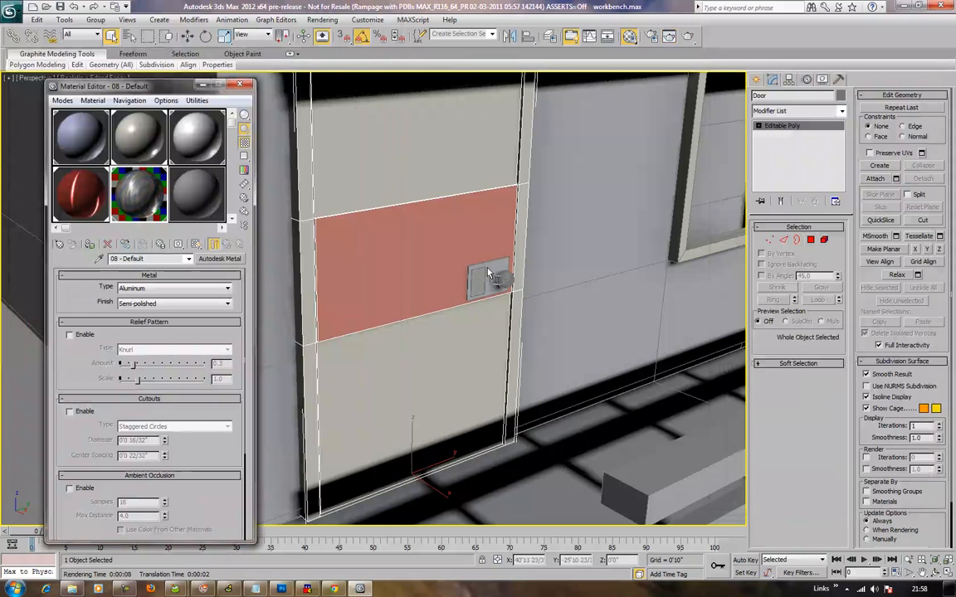
pyautogui.moveTo(483, 275)
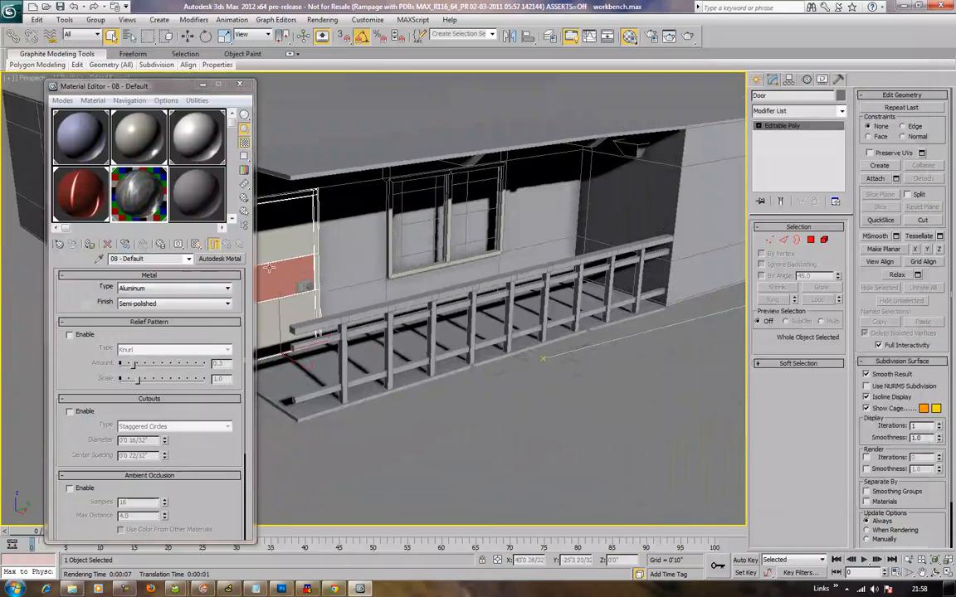
# - Build a Glossy Varnished Wood Arch & Design material in a fresh slot and assign it to the railings
pyautogui.click(219, 259)
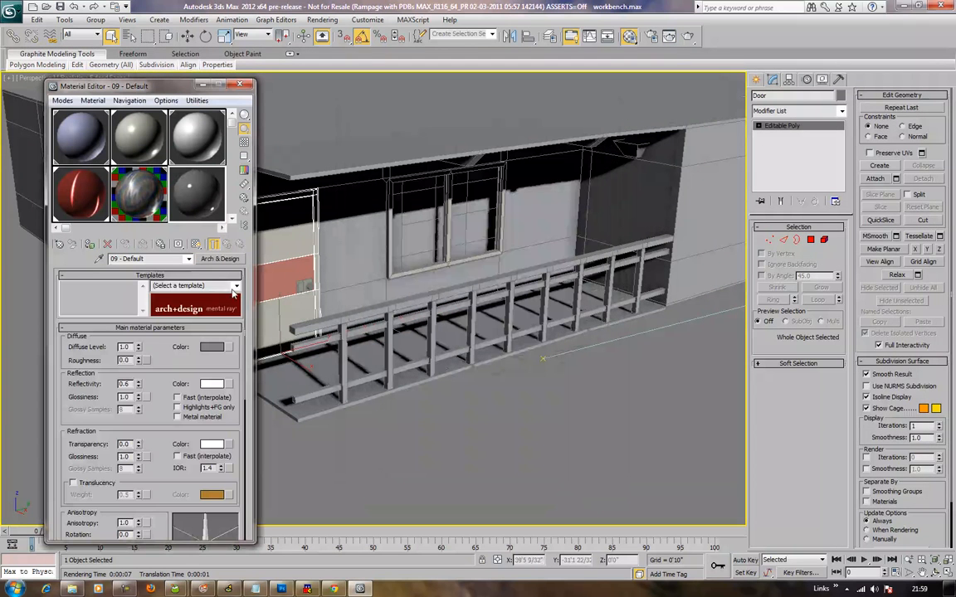
pyautogui.click(236, 286)
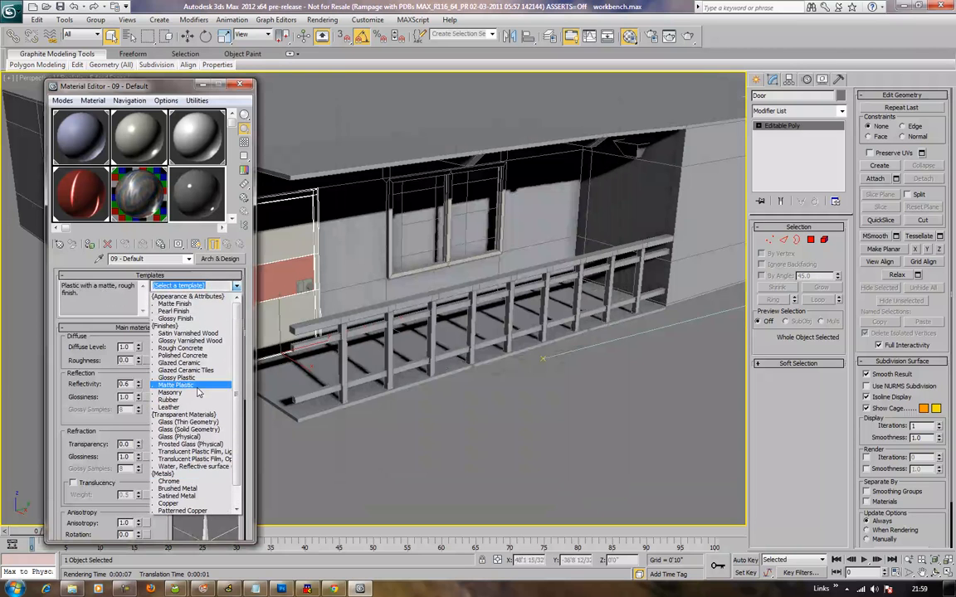
pyautogui.scroll(-3)
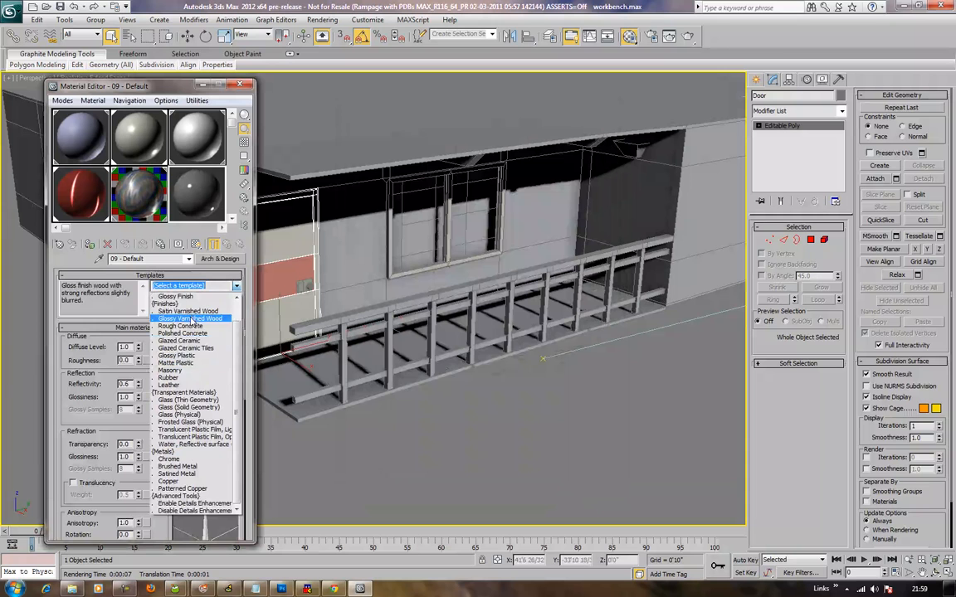
pyautogui.click(189, 318)
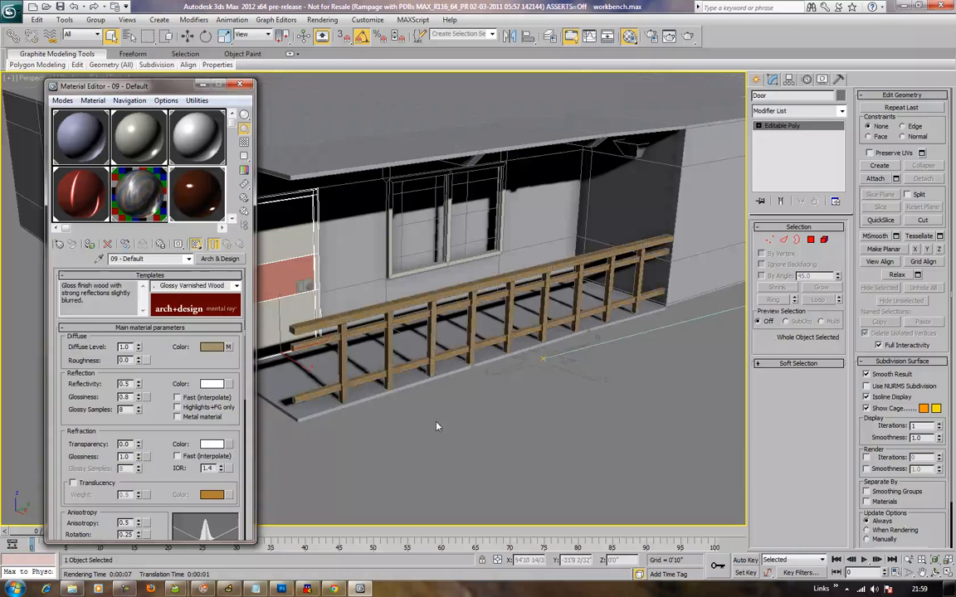
pyautogui.click(368, 438)
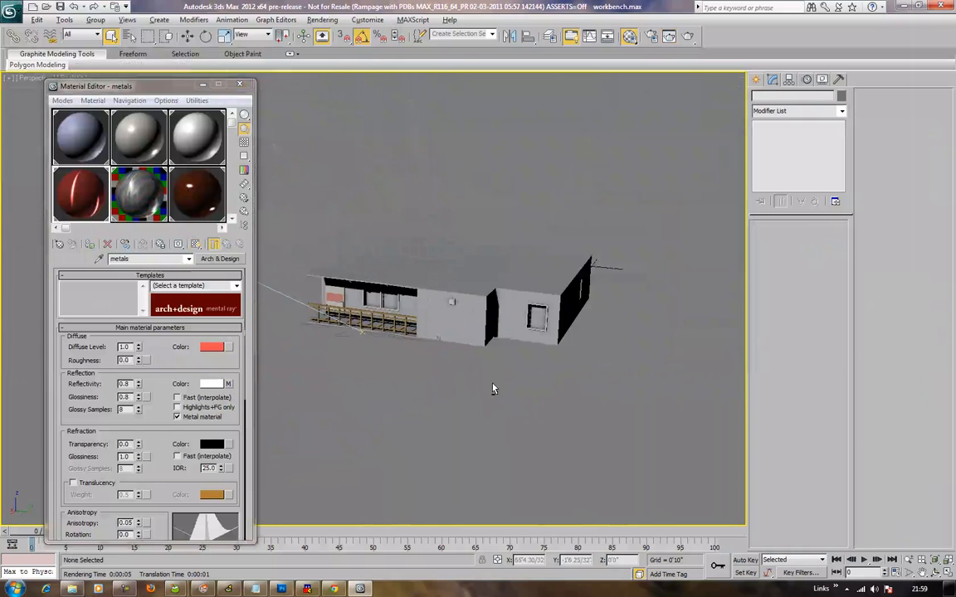
# - Place a photometric Free Light inside the apartment and raise it beneath the balcony ceiling
pyautogui.moveTo(494, 388); pyautogui.dragTo(545, 383)
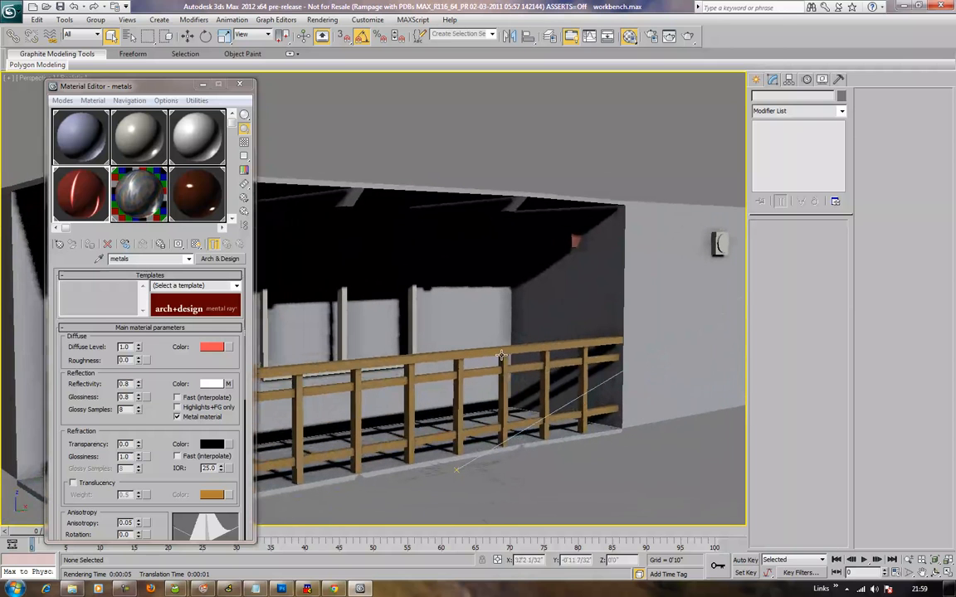
pyautogui.click(756, 80)
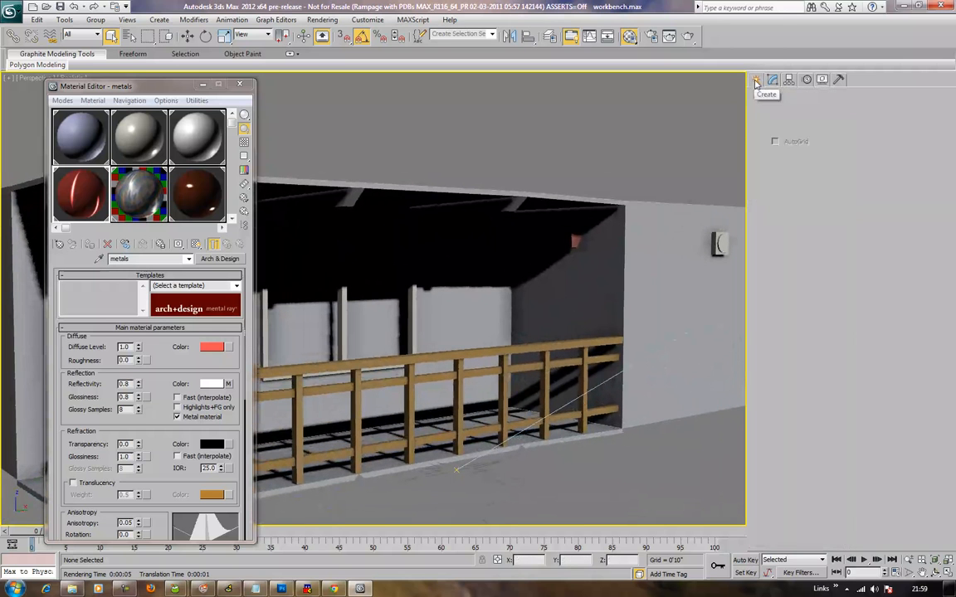
pyautogui.click(757, 79)
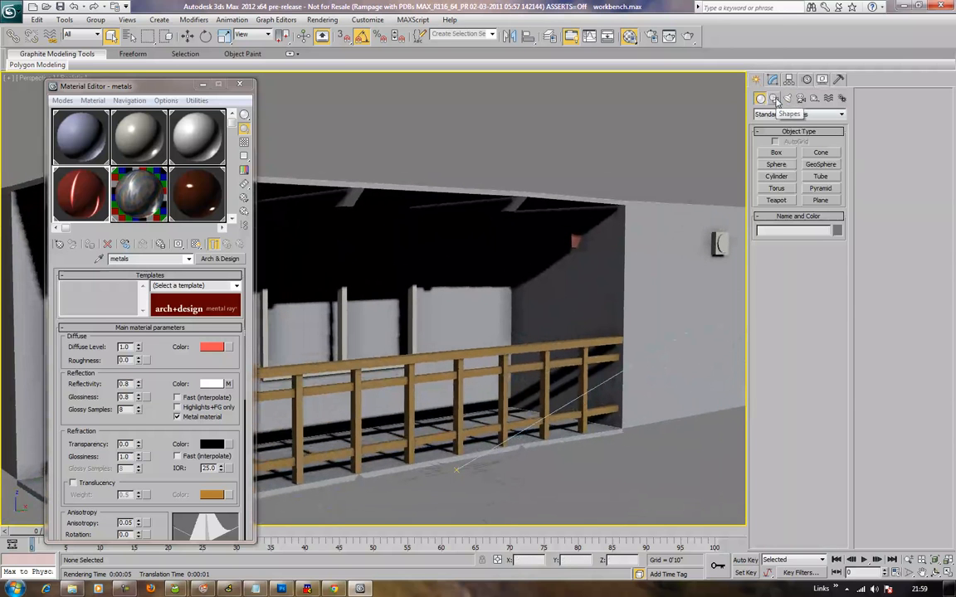
pyautogui.click(786, 100)
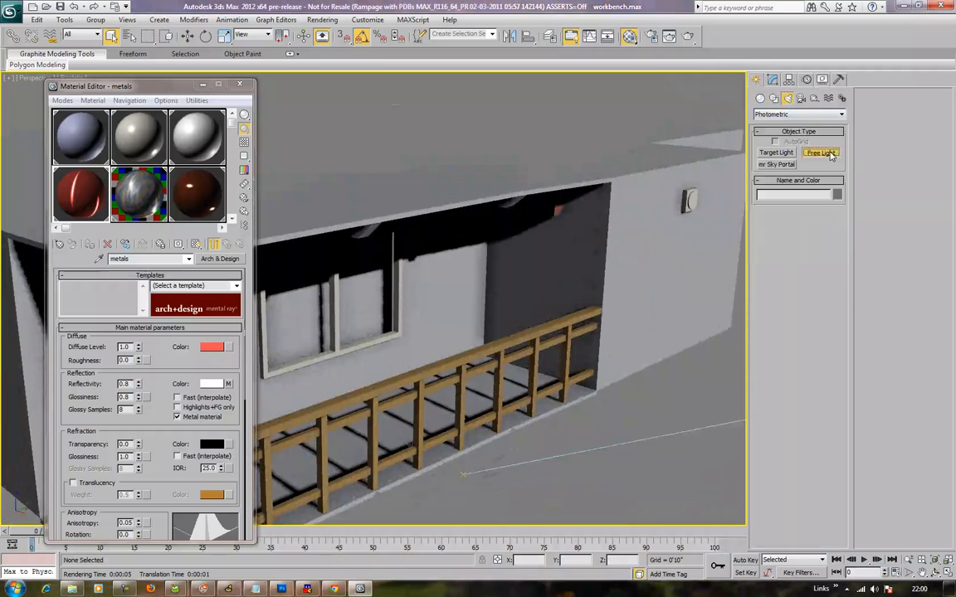
pyautogui.click(819, 153)
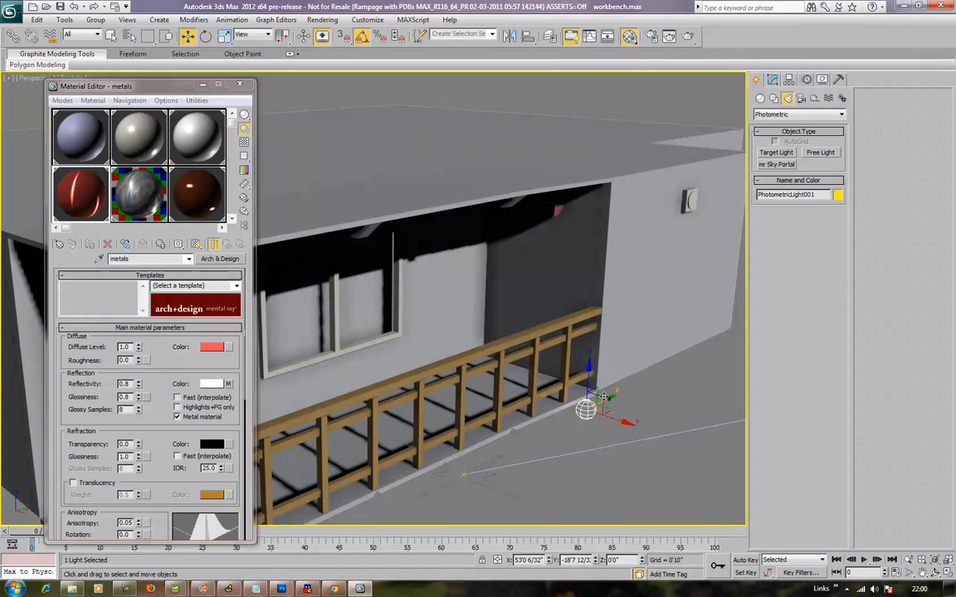
pyautogui.moveTo(585, 406); pyautogui.dragTo(548, 199)
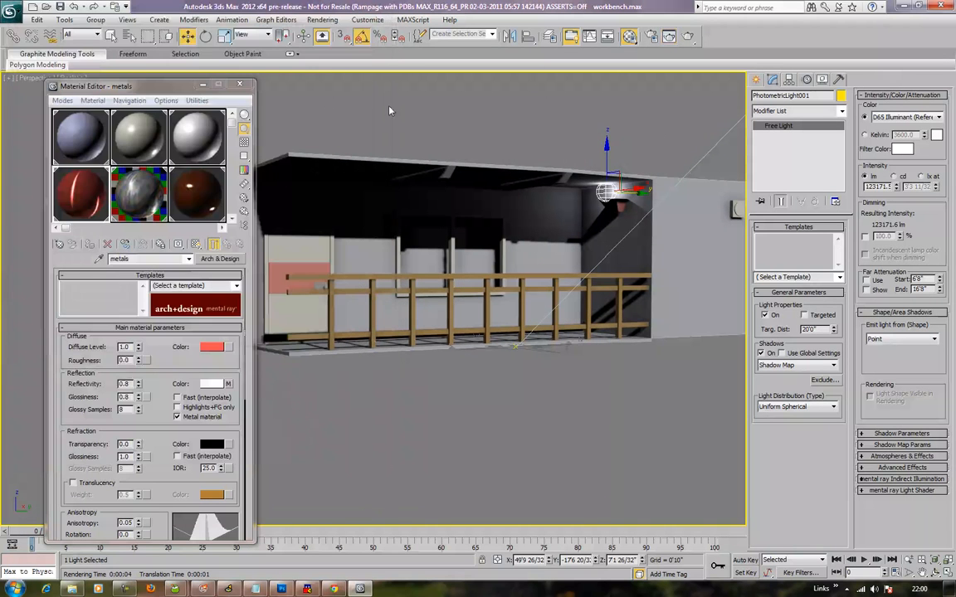
# - Group all selected apartment objects under the name 'Apartments'
pyautogui.click(239, 85)
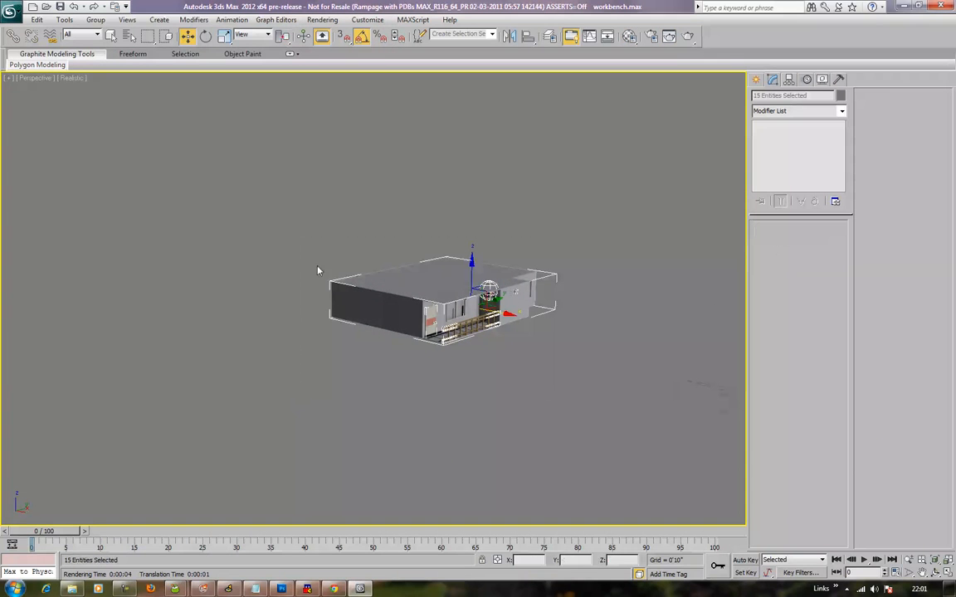
pyautogui.click(96, 20)
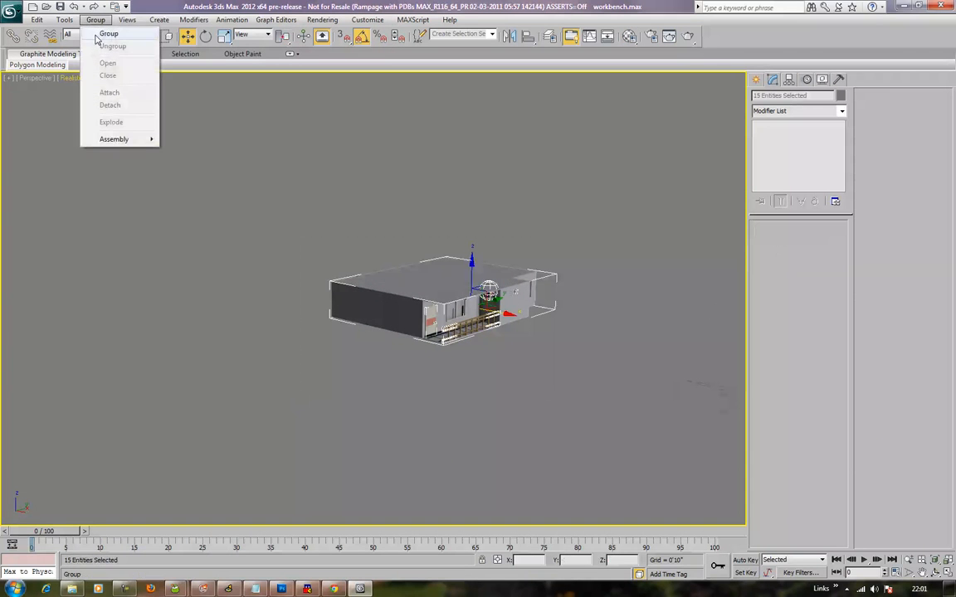
pyautogui.click(108, 33)
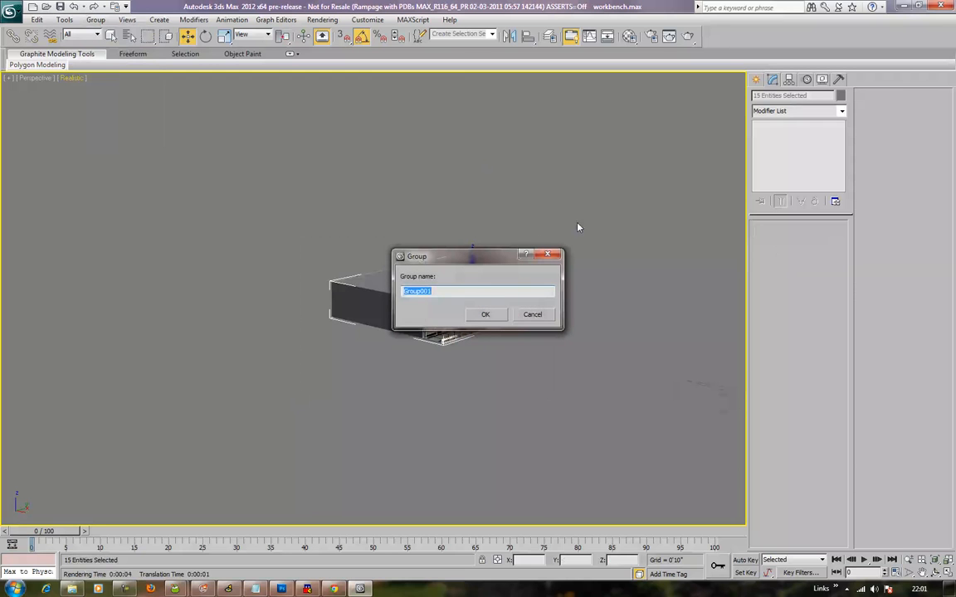
pyautogui.write('Apartments')
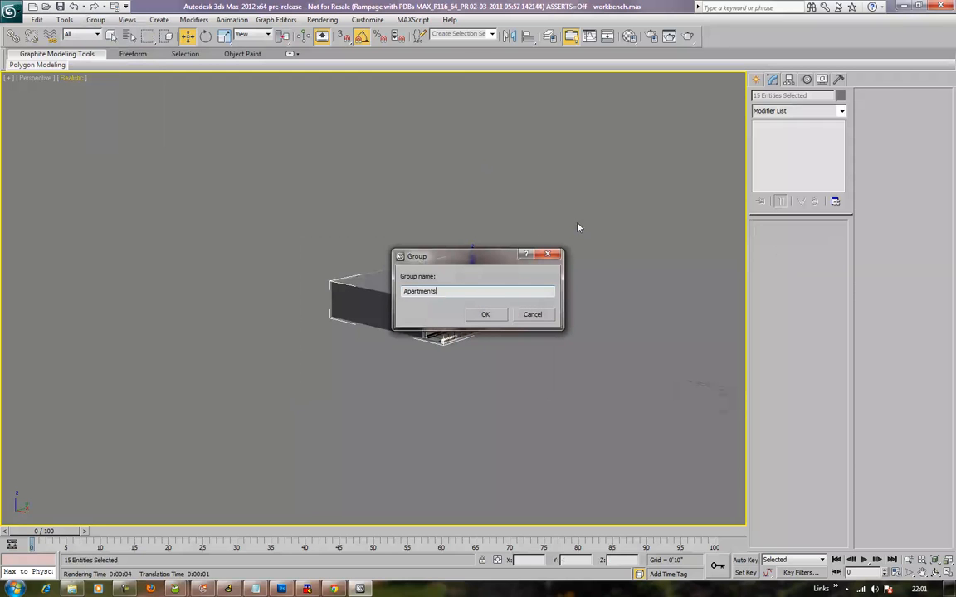
pyautogui.click(485, 316)
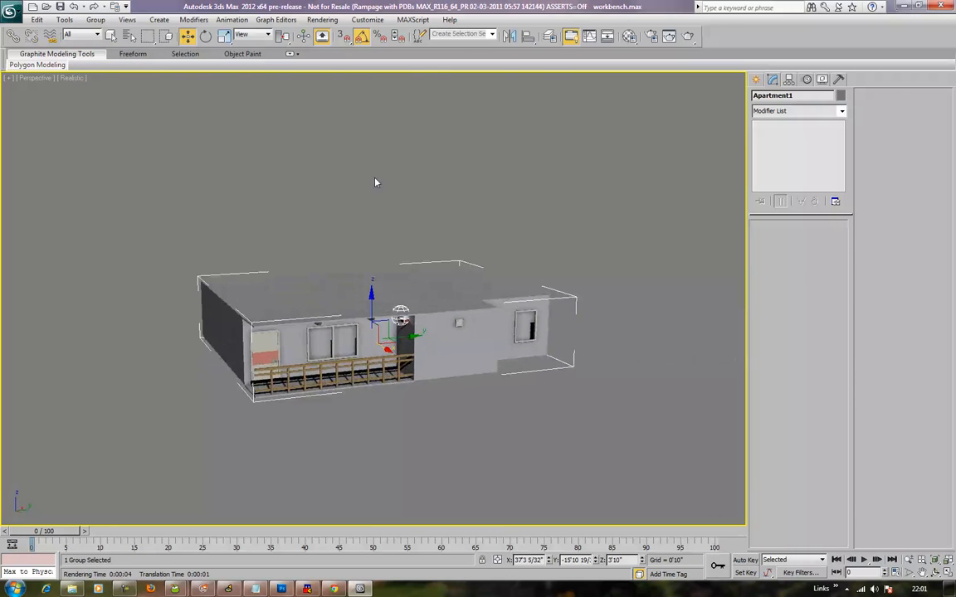
# - Mirror the Apartments group as a Copy to form a second unit against the first
pyautogui.moveTo(375, 182); pyautogui.dragTo(462, 292)
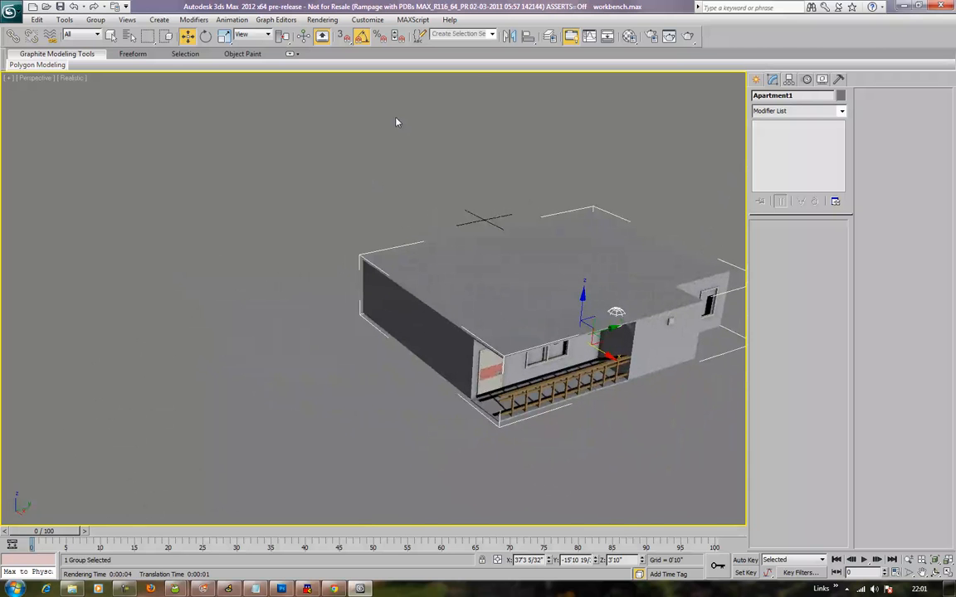
pyautogui.click(511, 34)
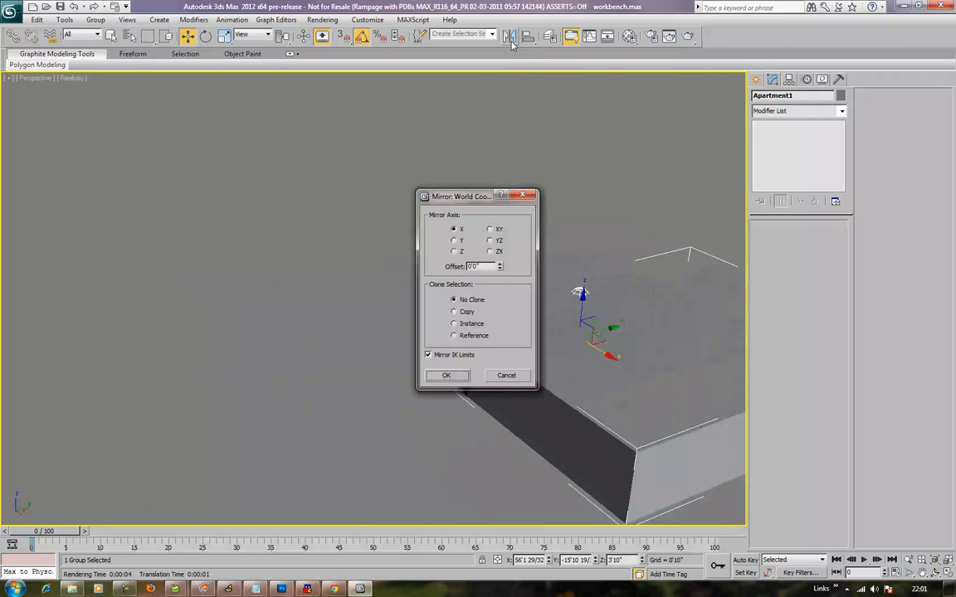
pyautogui.click(444, 375)
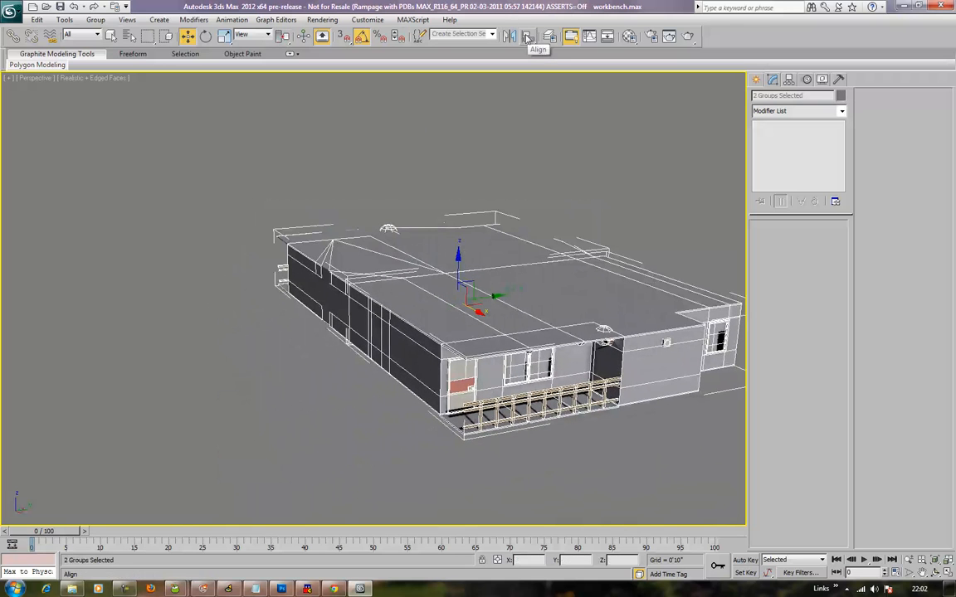
# - Mirror both units as copies with an offset gap, completing the four-unit block
pyautogui.click(512, 35)
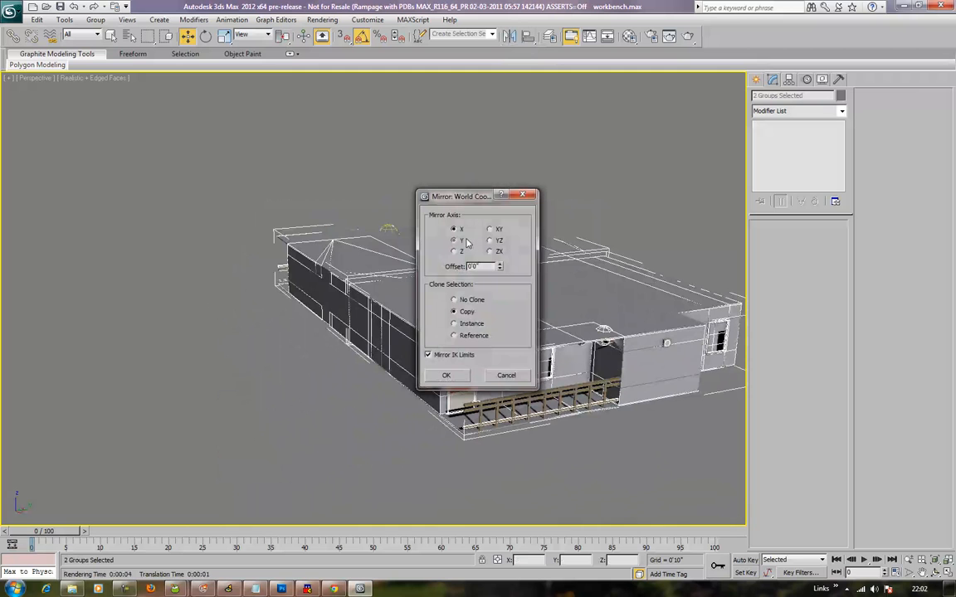
pyautogui.moveTo(461, 196); pyautogui.dragTo(788, 262)
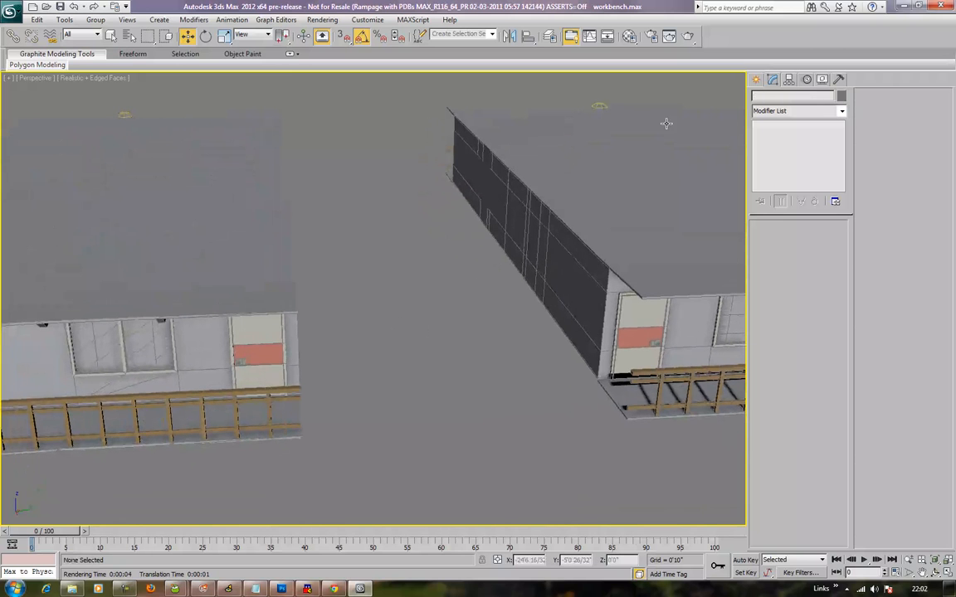
pyautogui.click(787, 98)
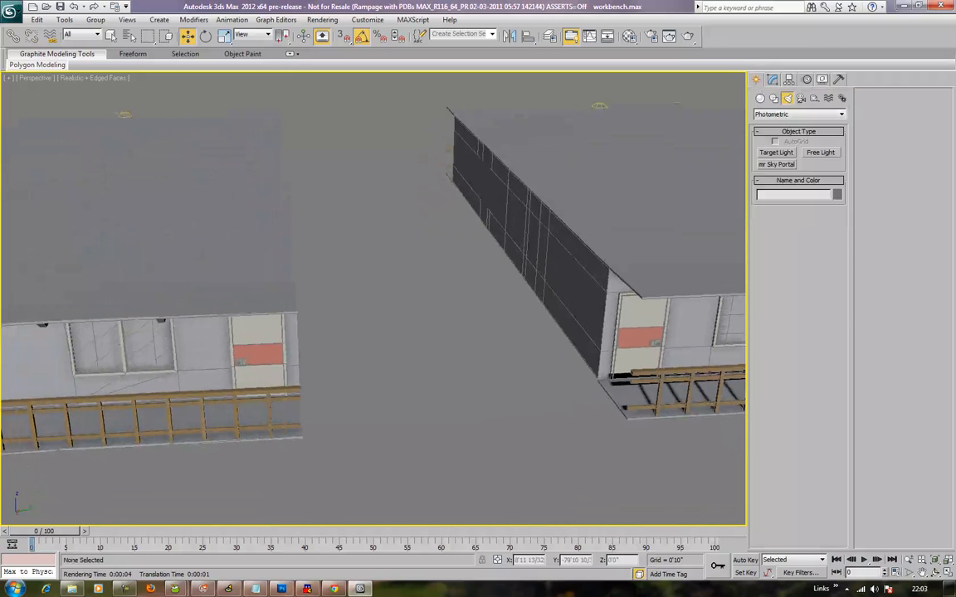